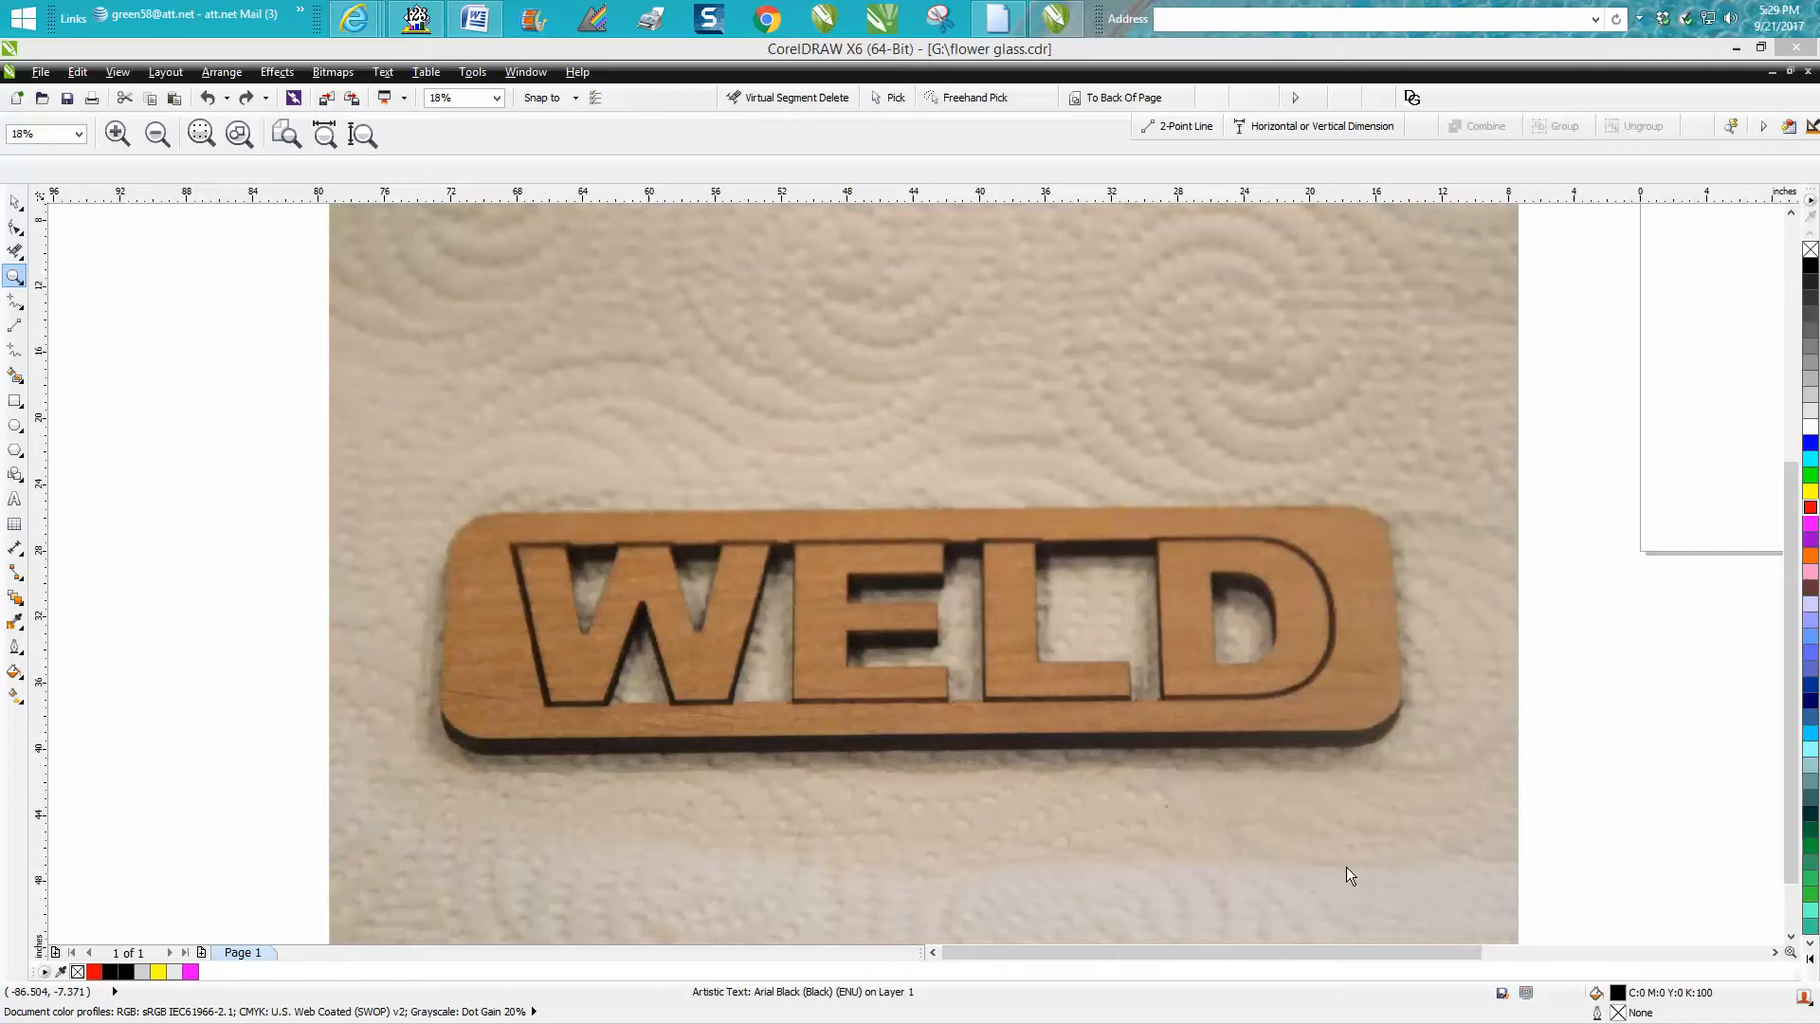
mouse_move(859, 648)
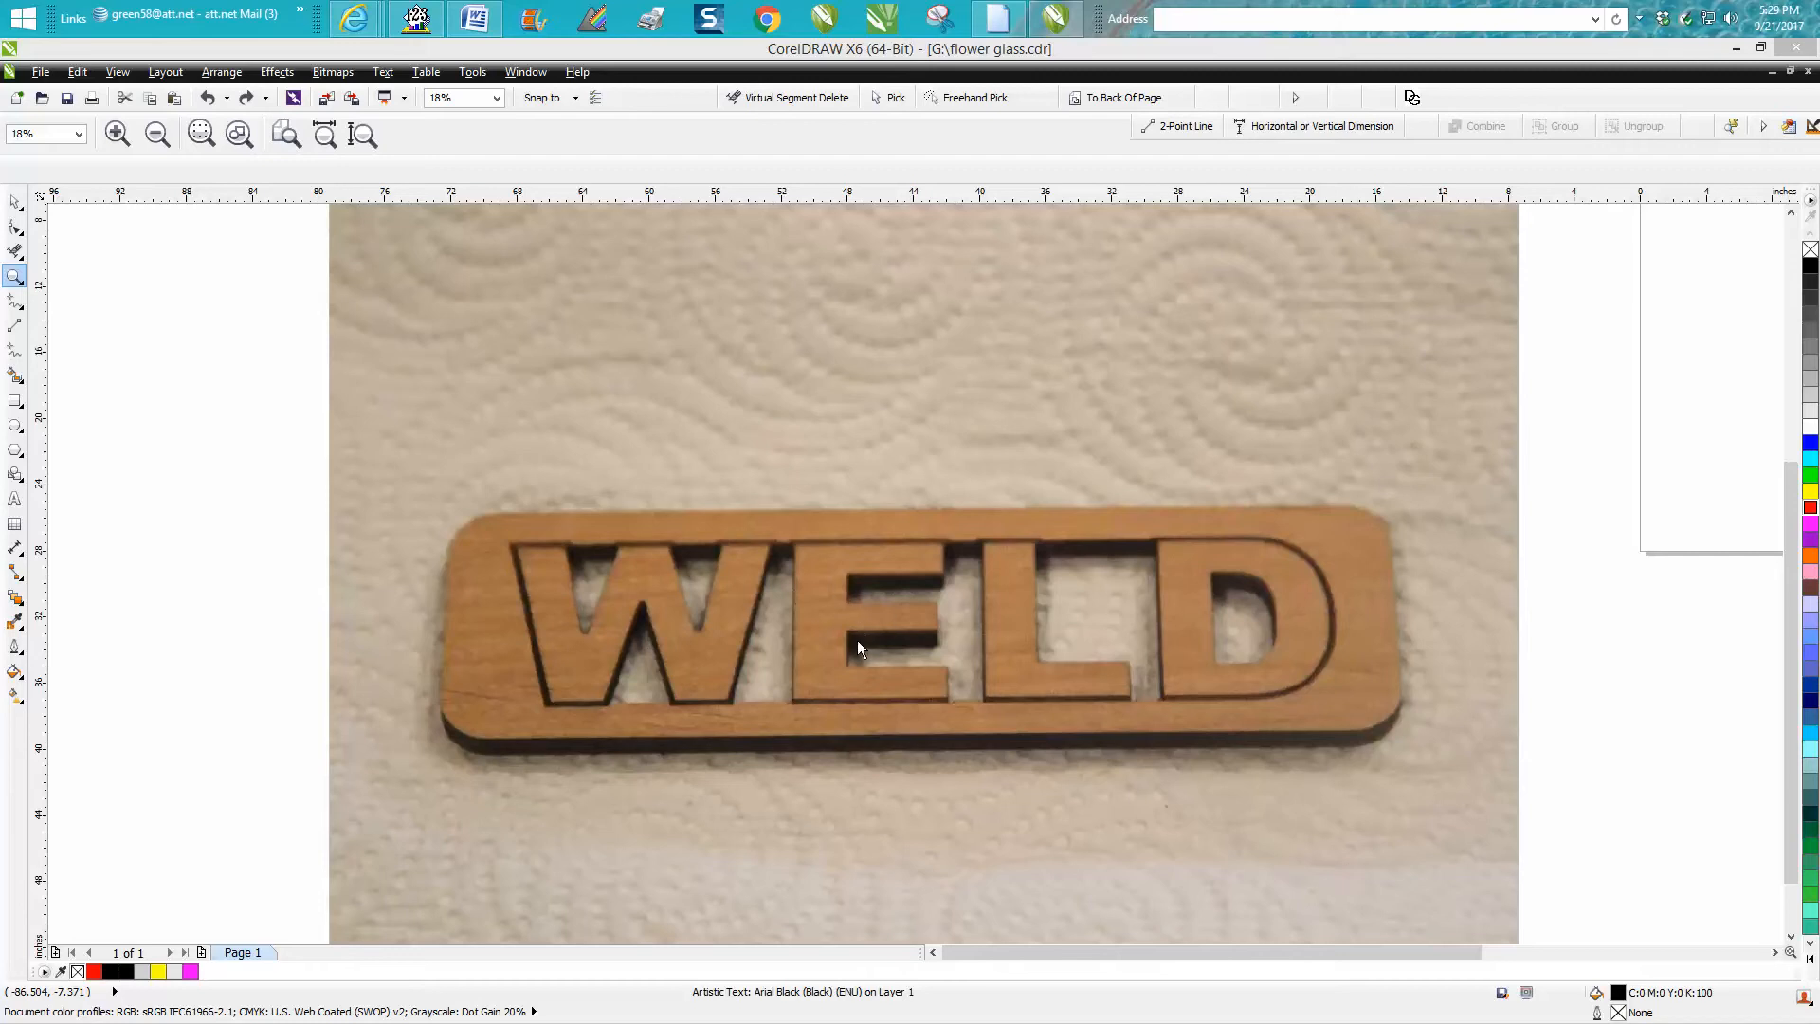
mouse_move(862, 635)
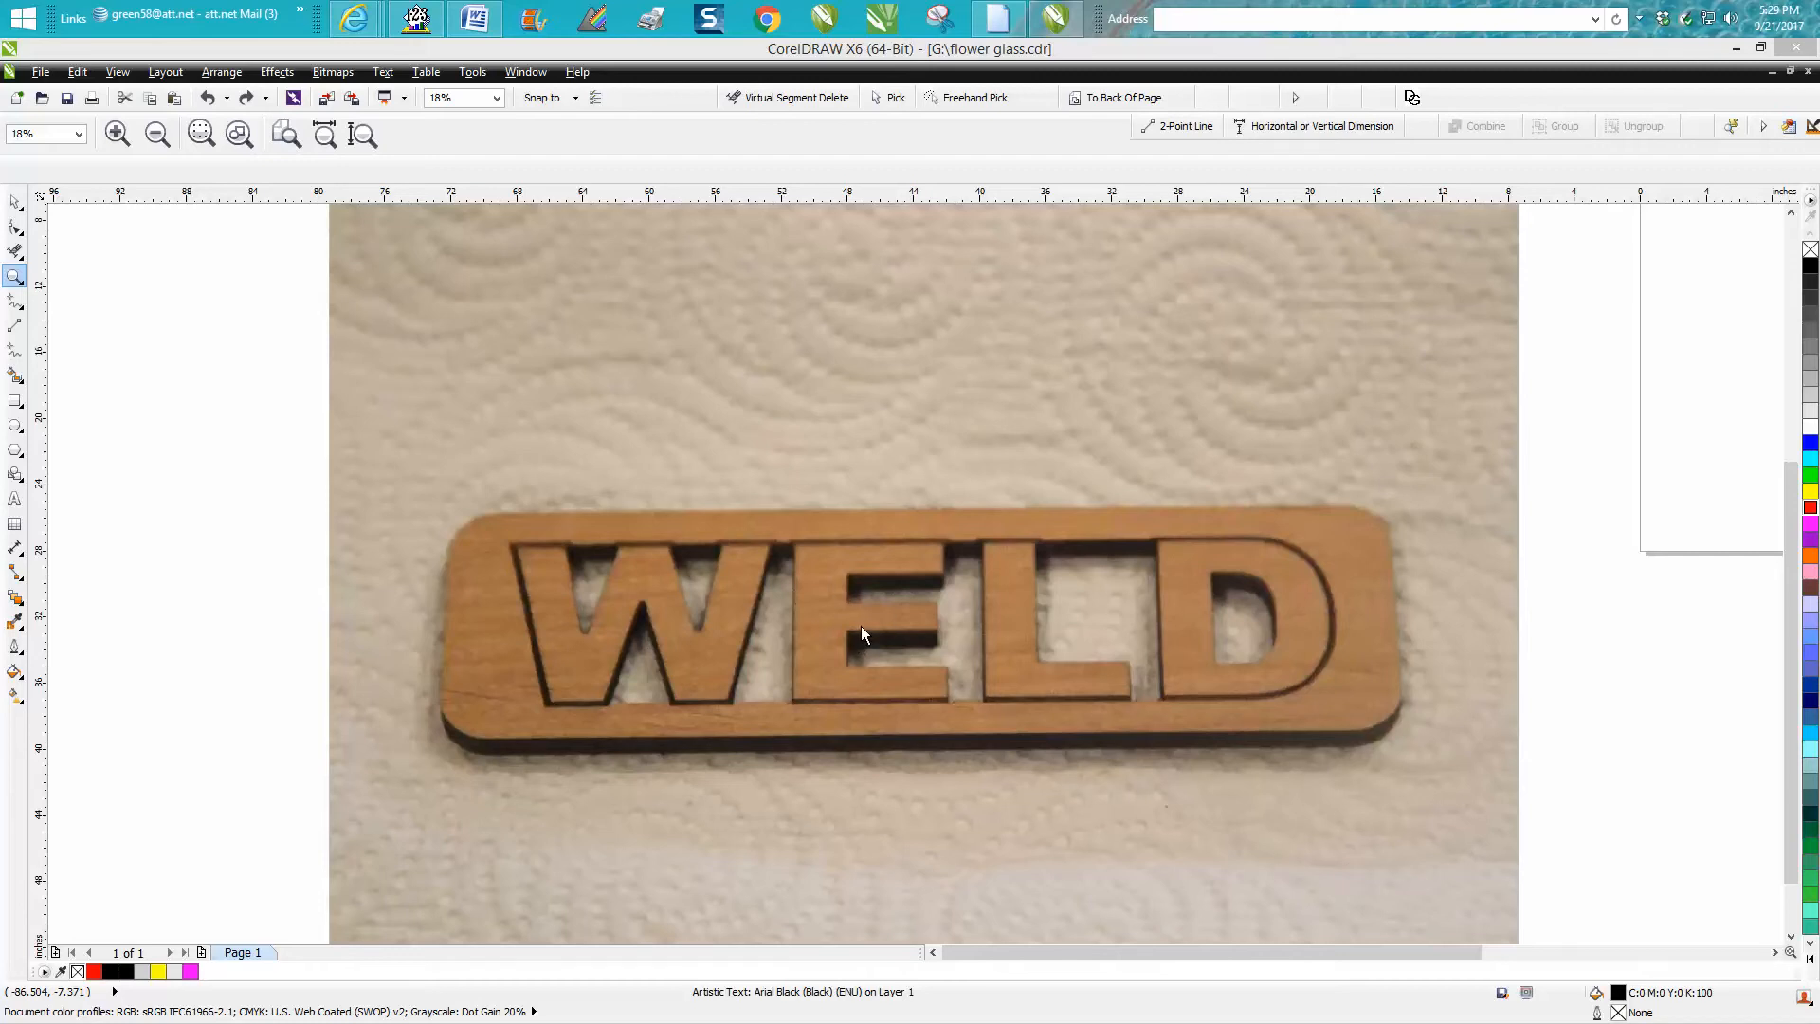
mouse_move(1048, 627)
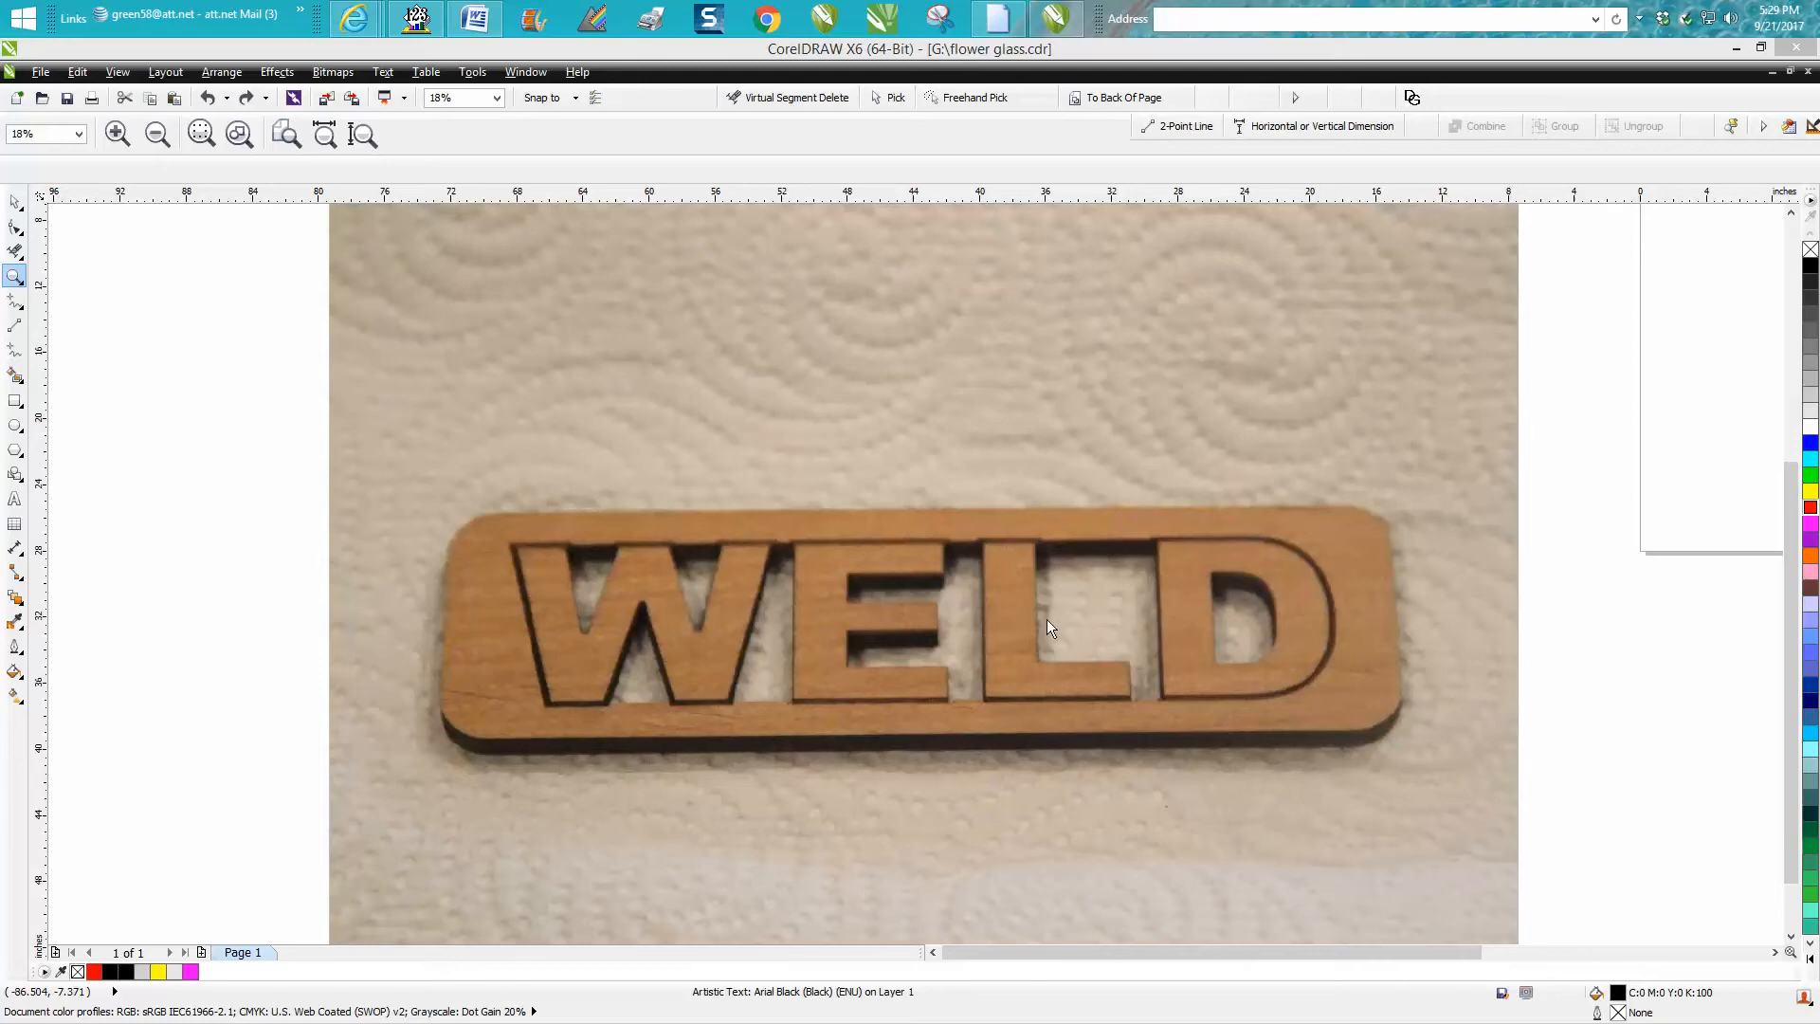
mouse_move(1058, 624)
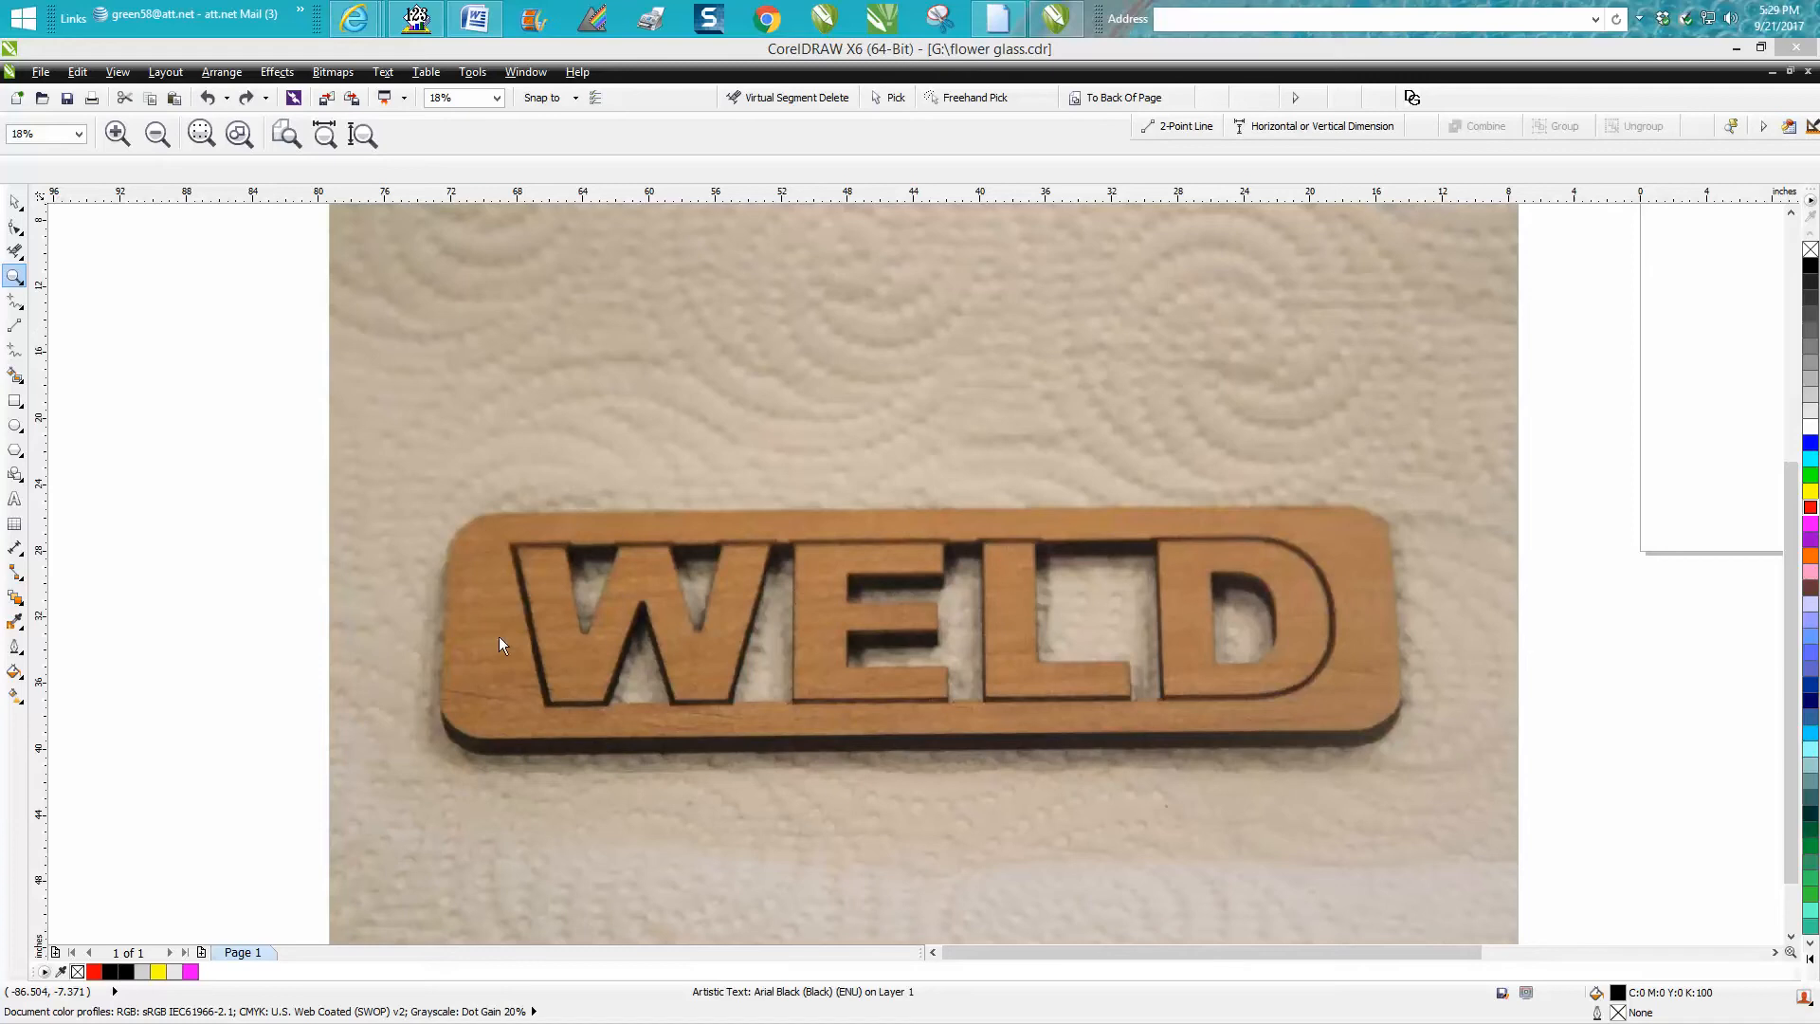
mouse_move(1373, 678)
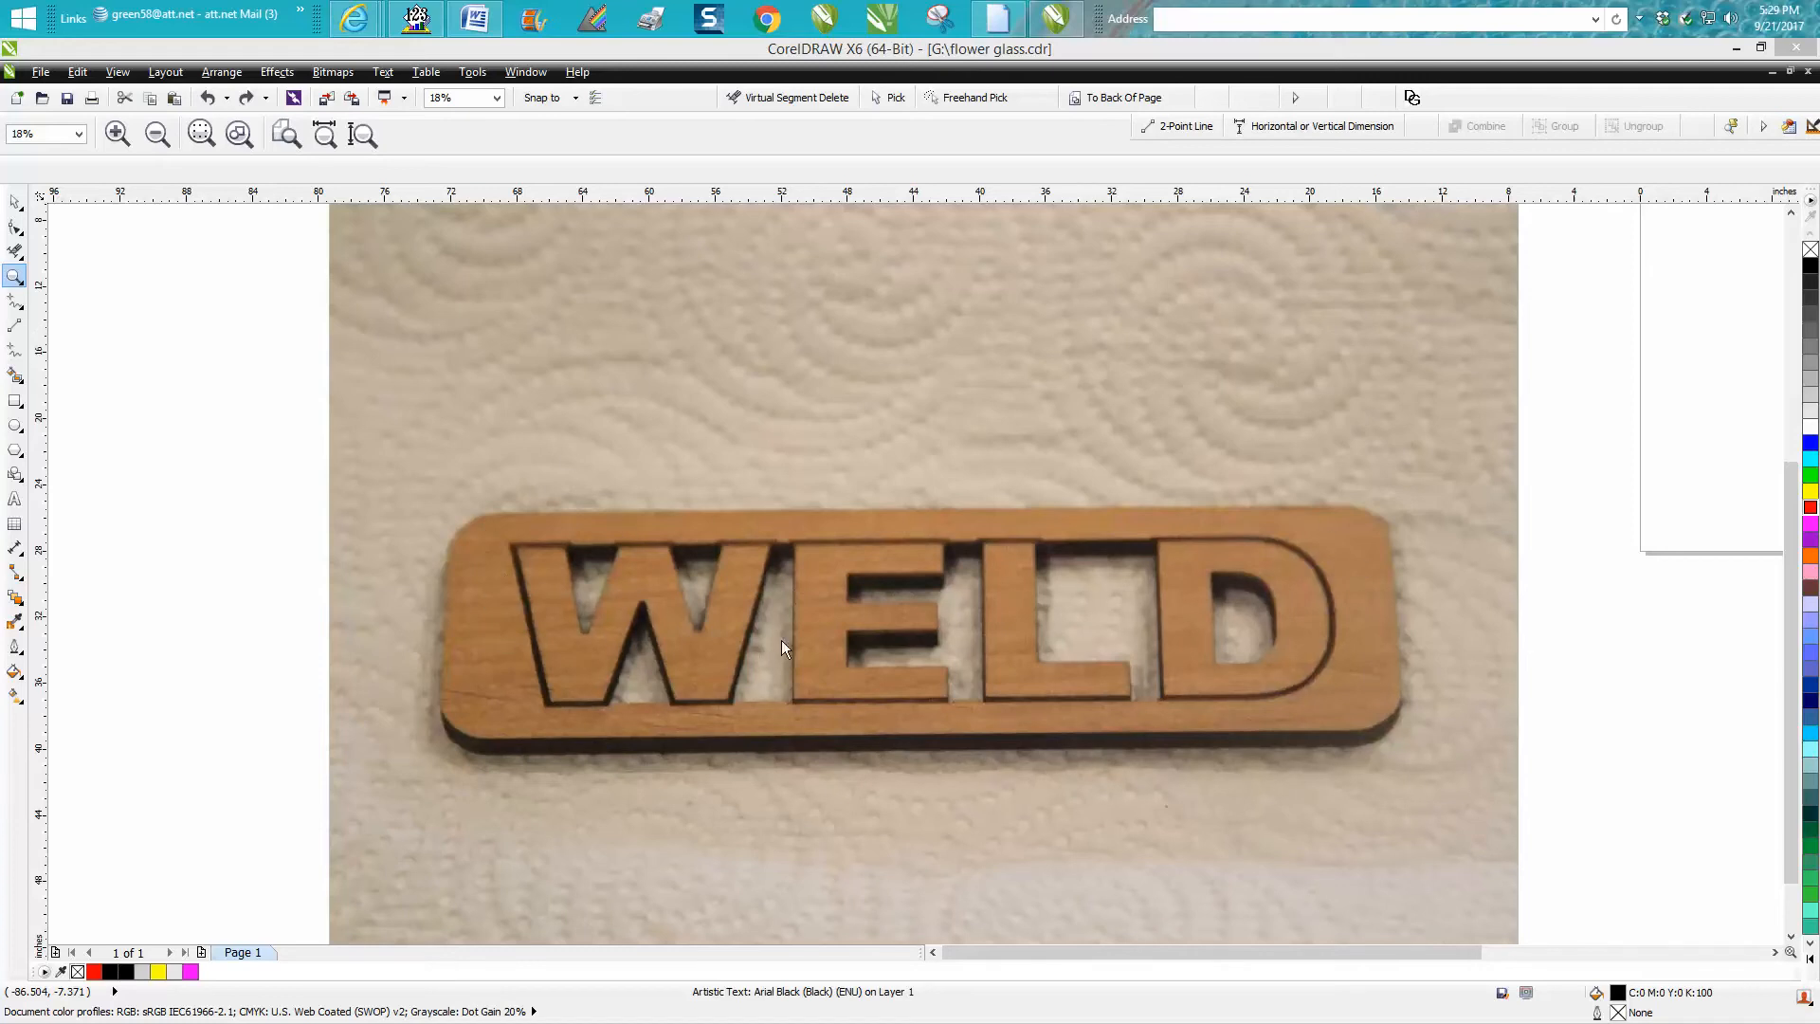
mouse_move(789, 618)
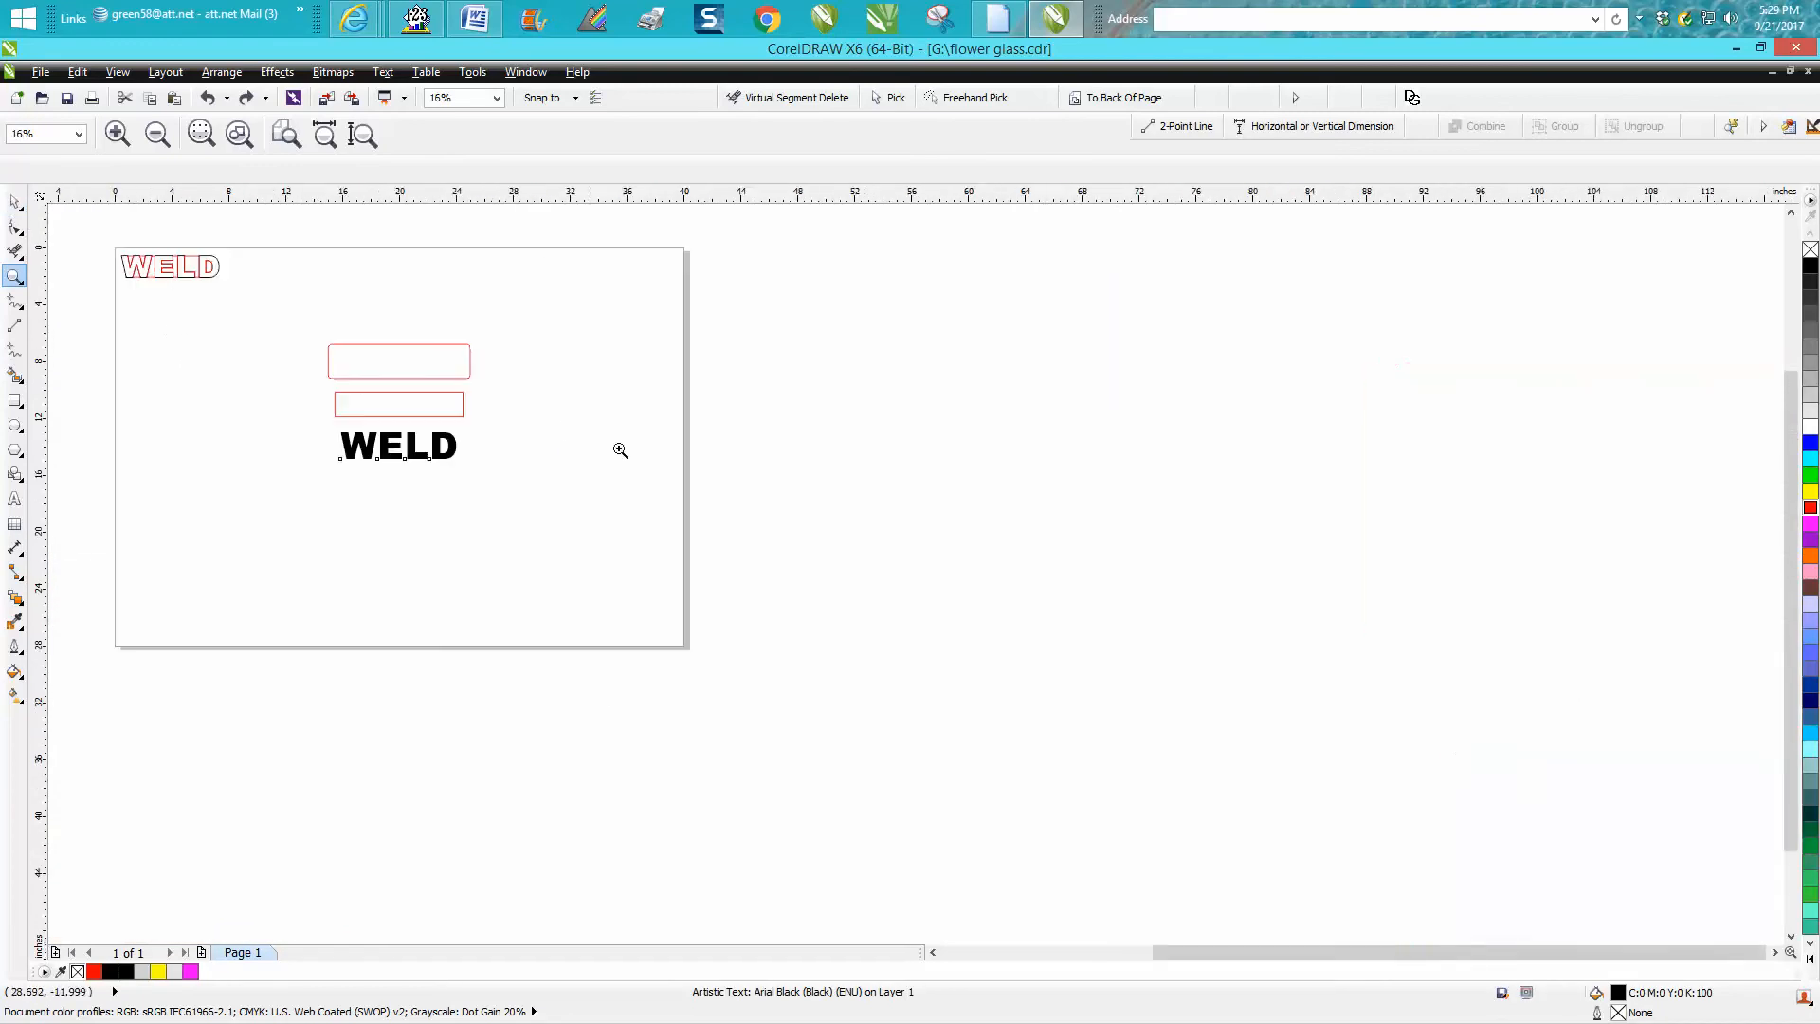
Step: Set the WELD text's outline width to 2.0 pt in the Outline Pen dialog
click(622, 451)
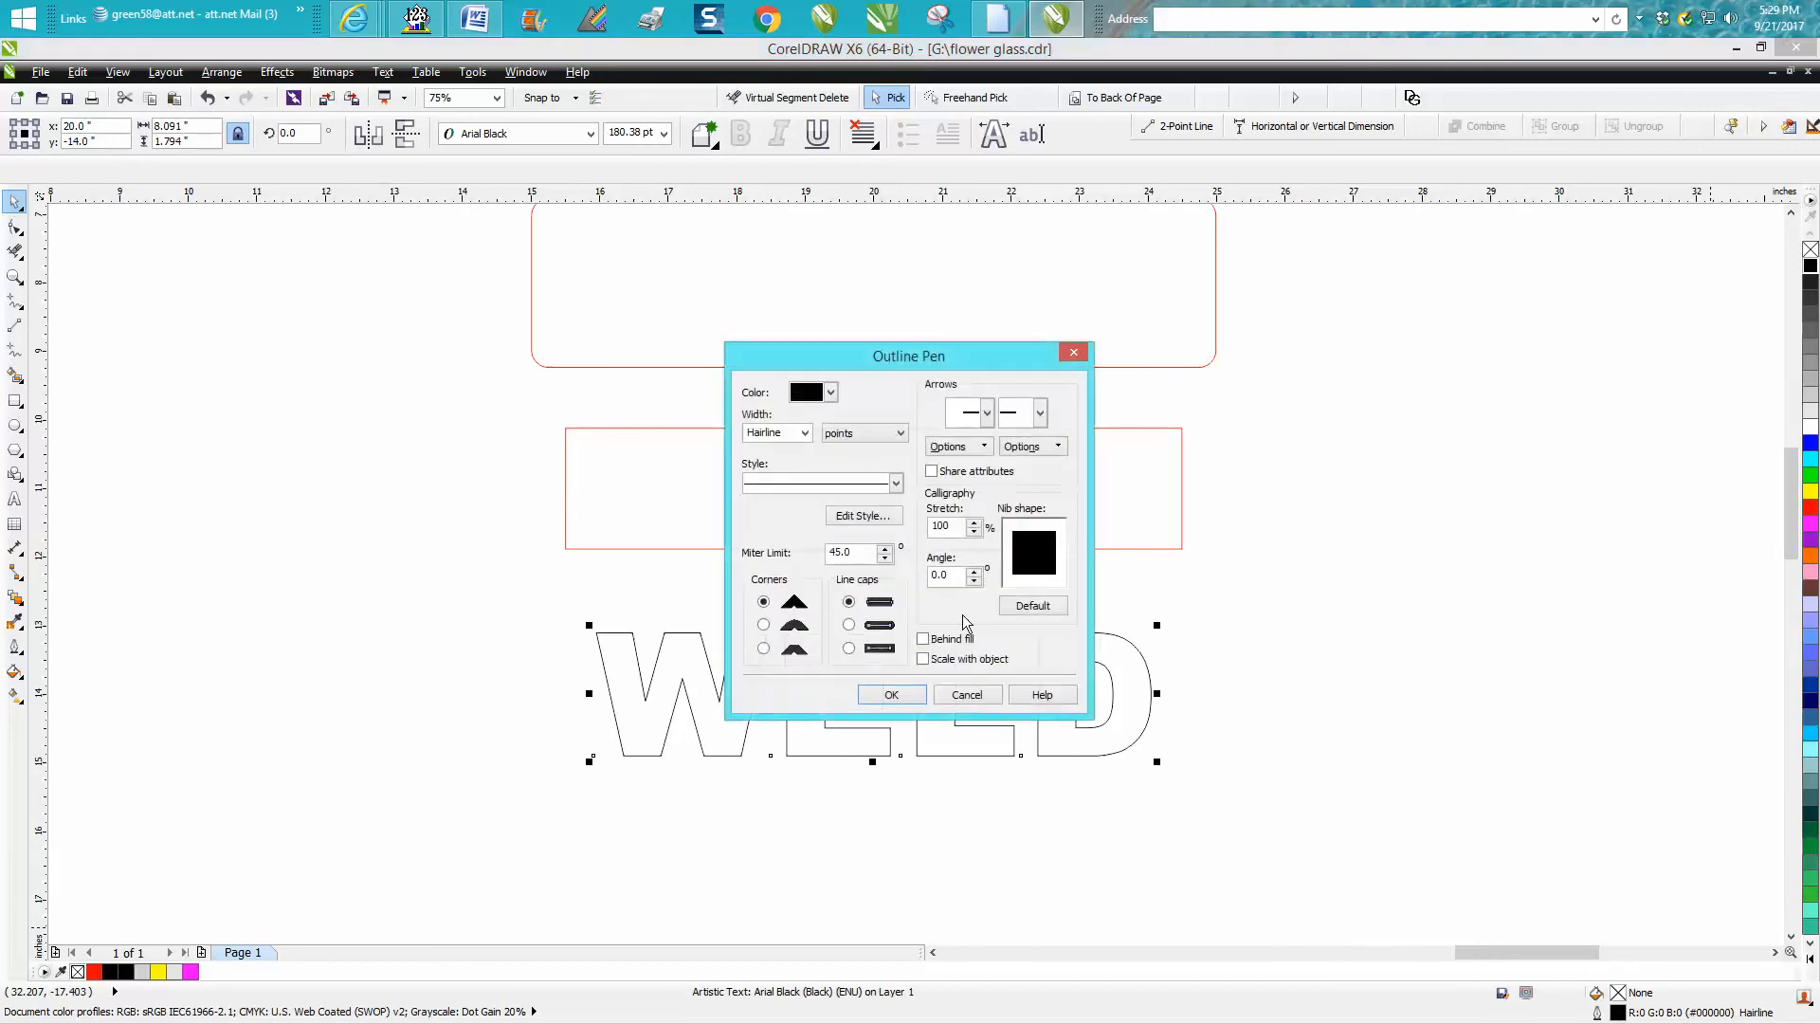
click(804, 432)
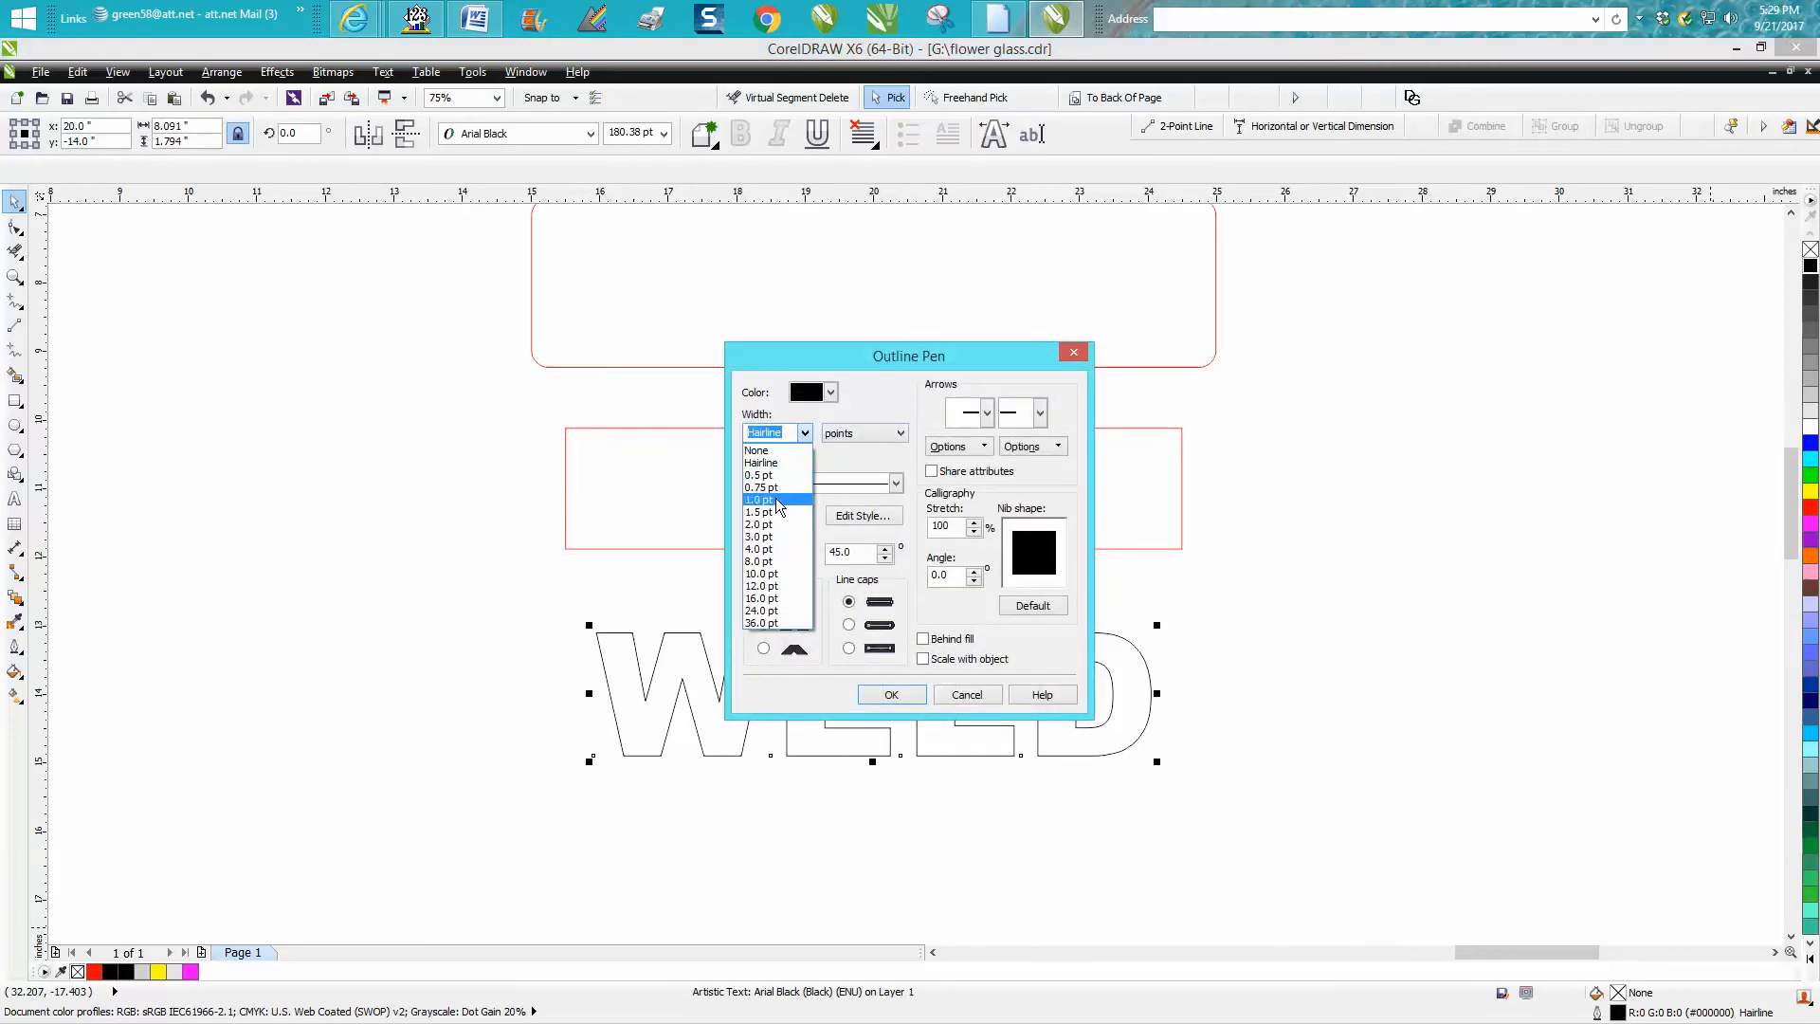
click(756, 524)
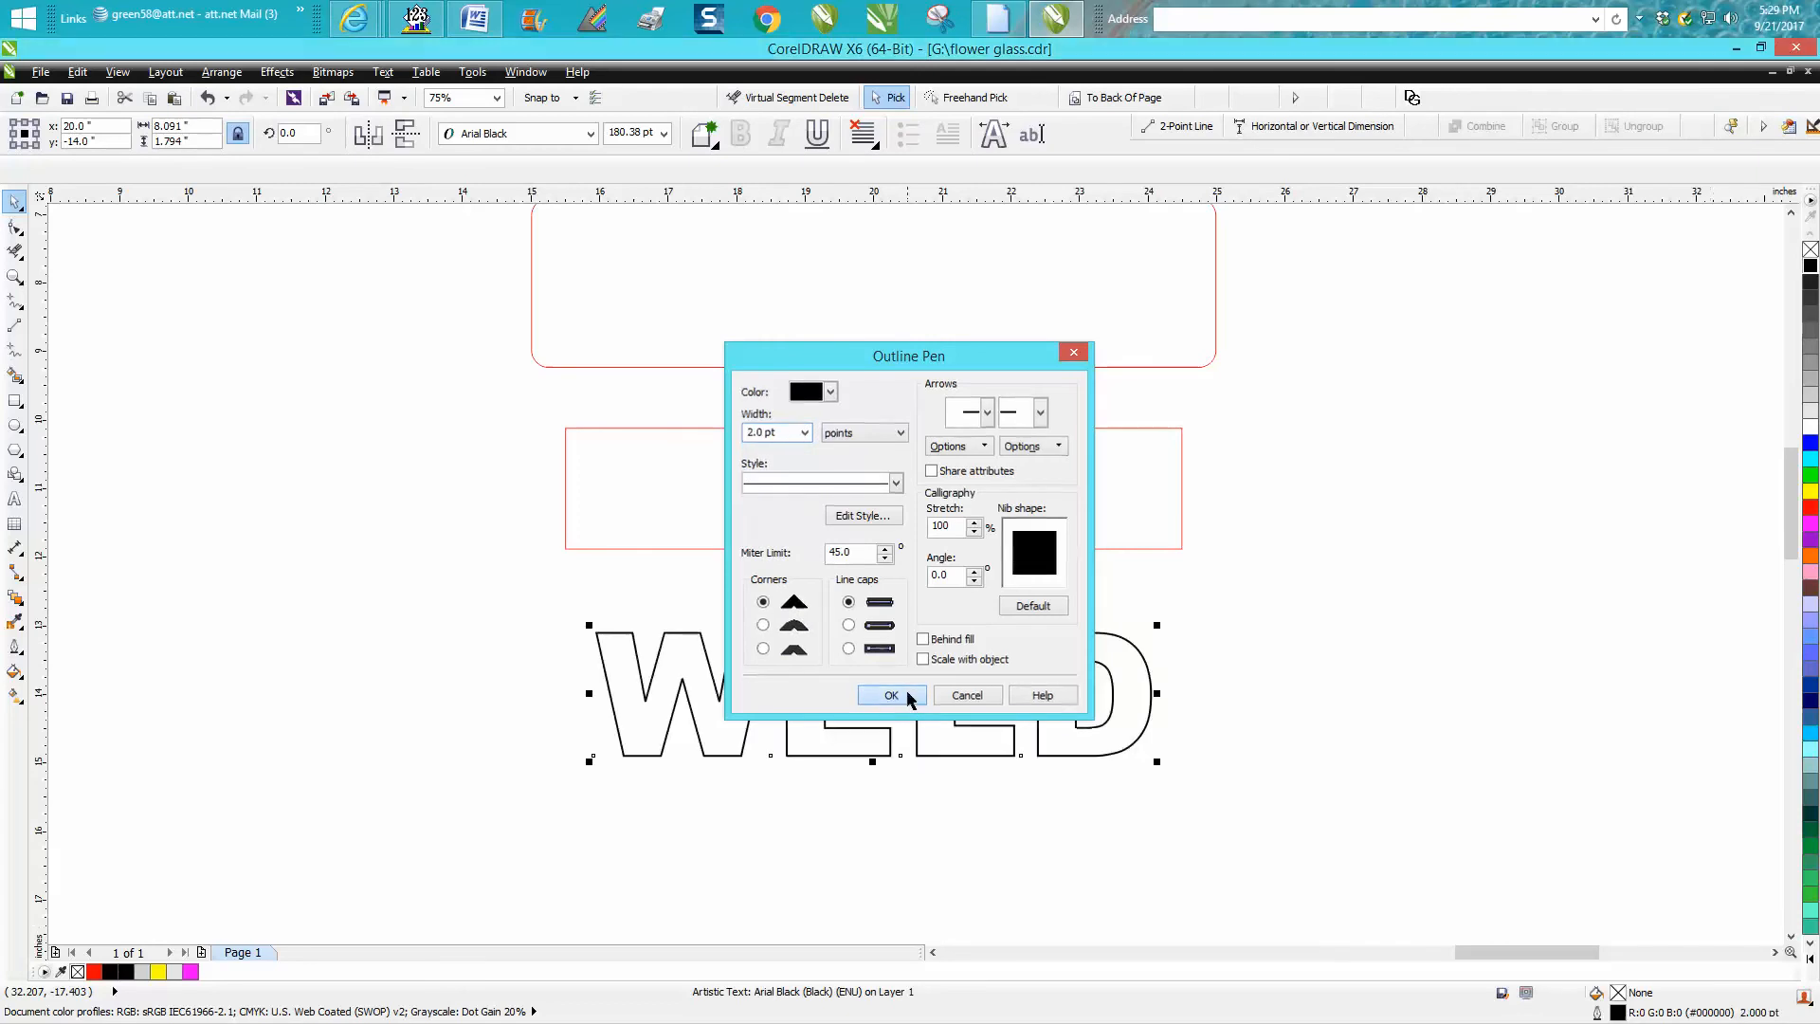
click(889, 694)
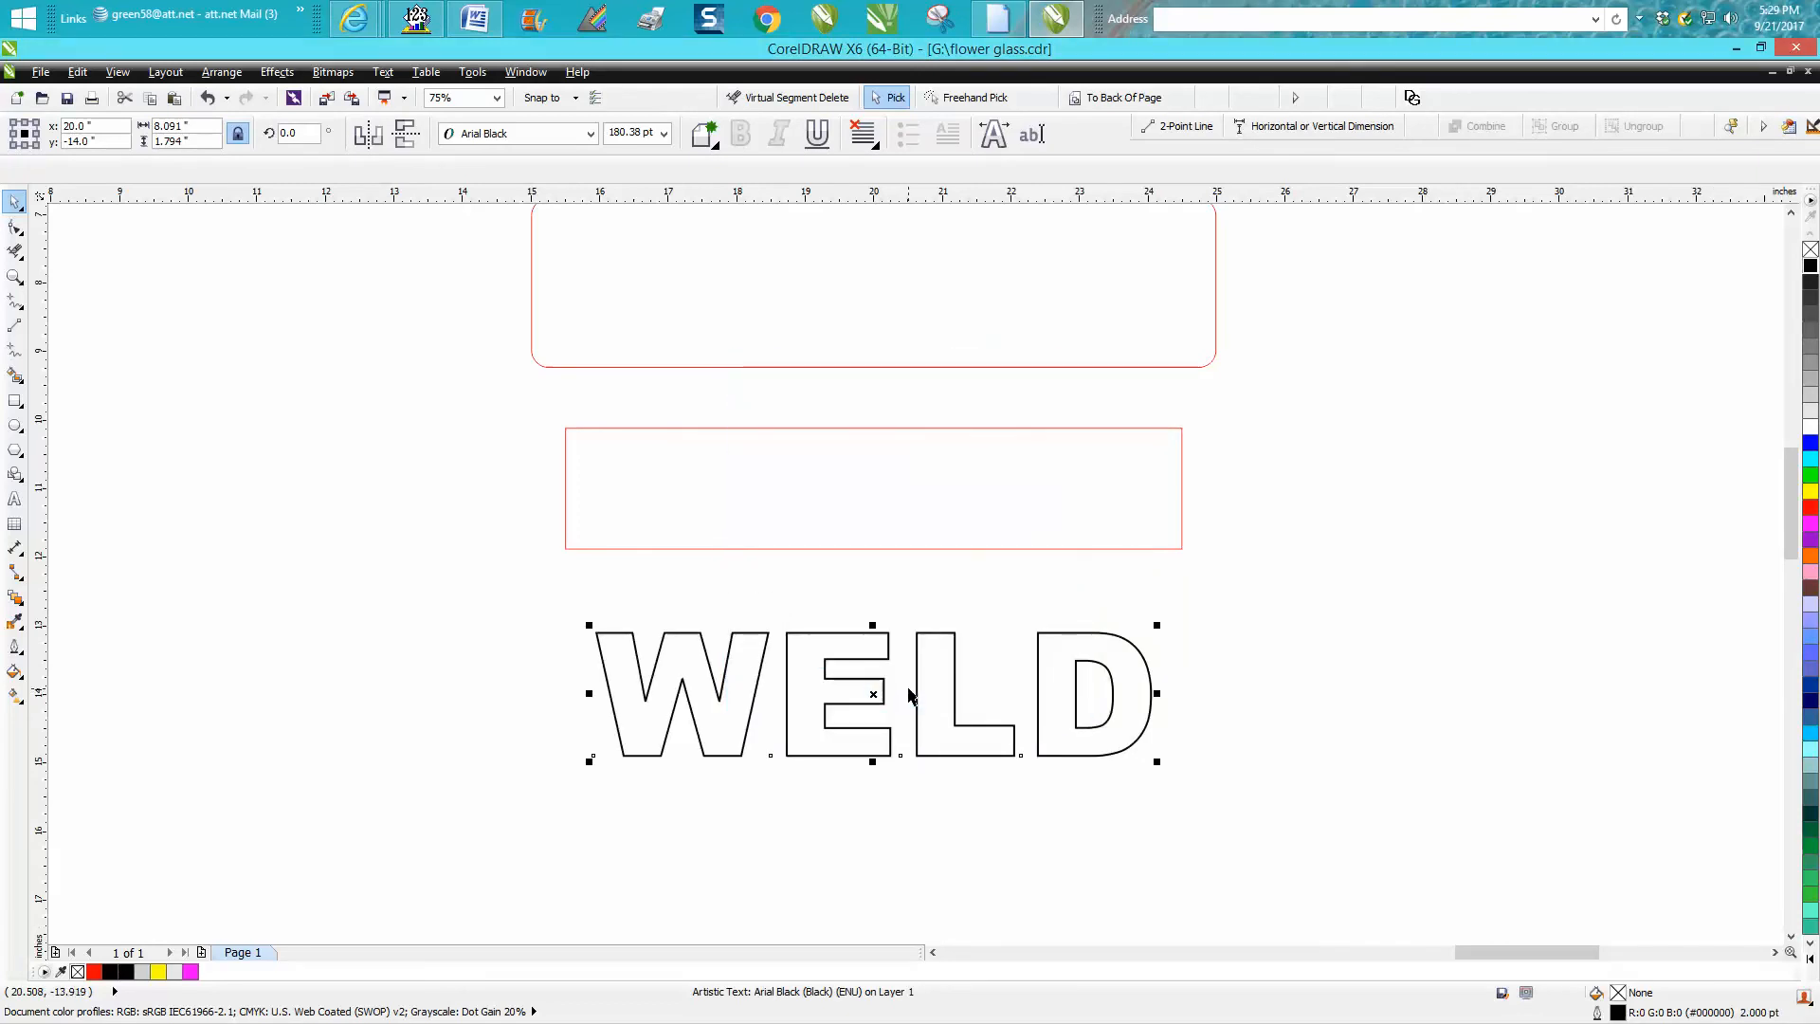
mouse_move(887, 614)
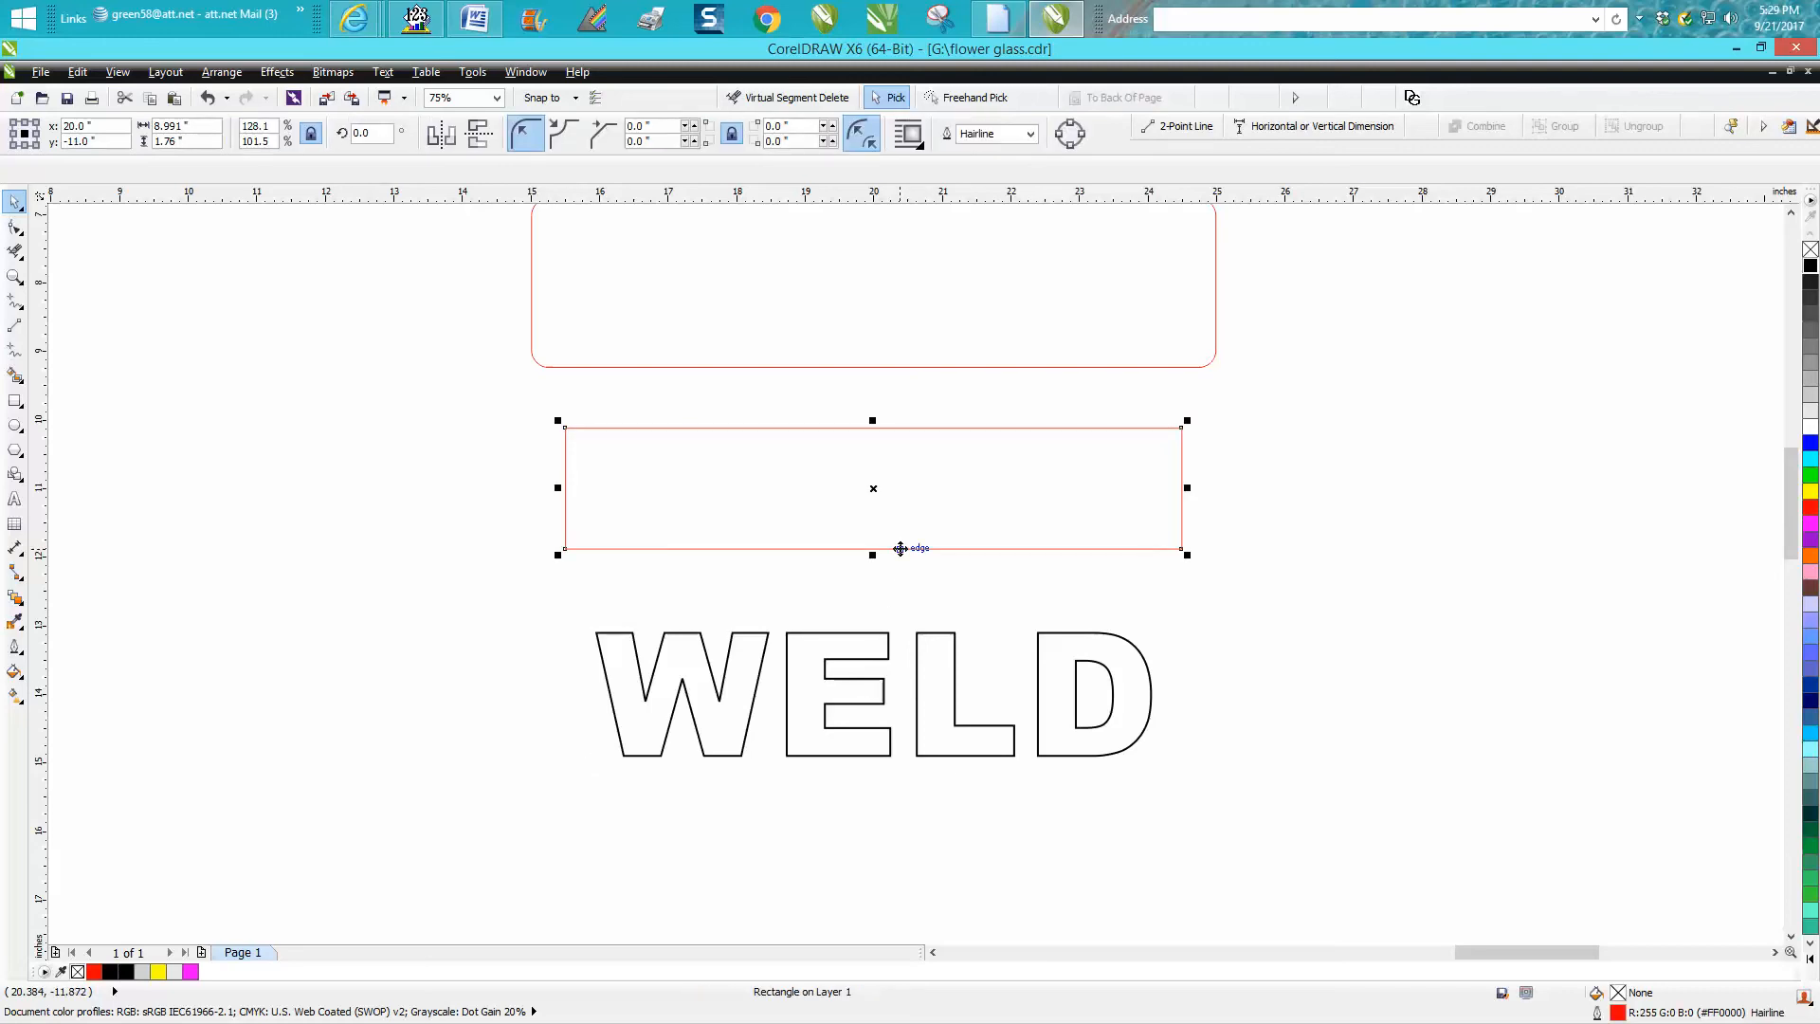
Step: Drag the smaller red rectangle down so it frames the WELD letters, then recentre the view
drag(872, 487, 872, 694)
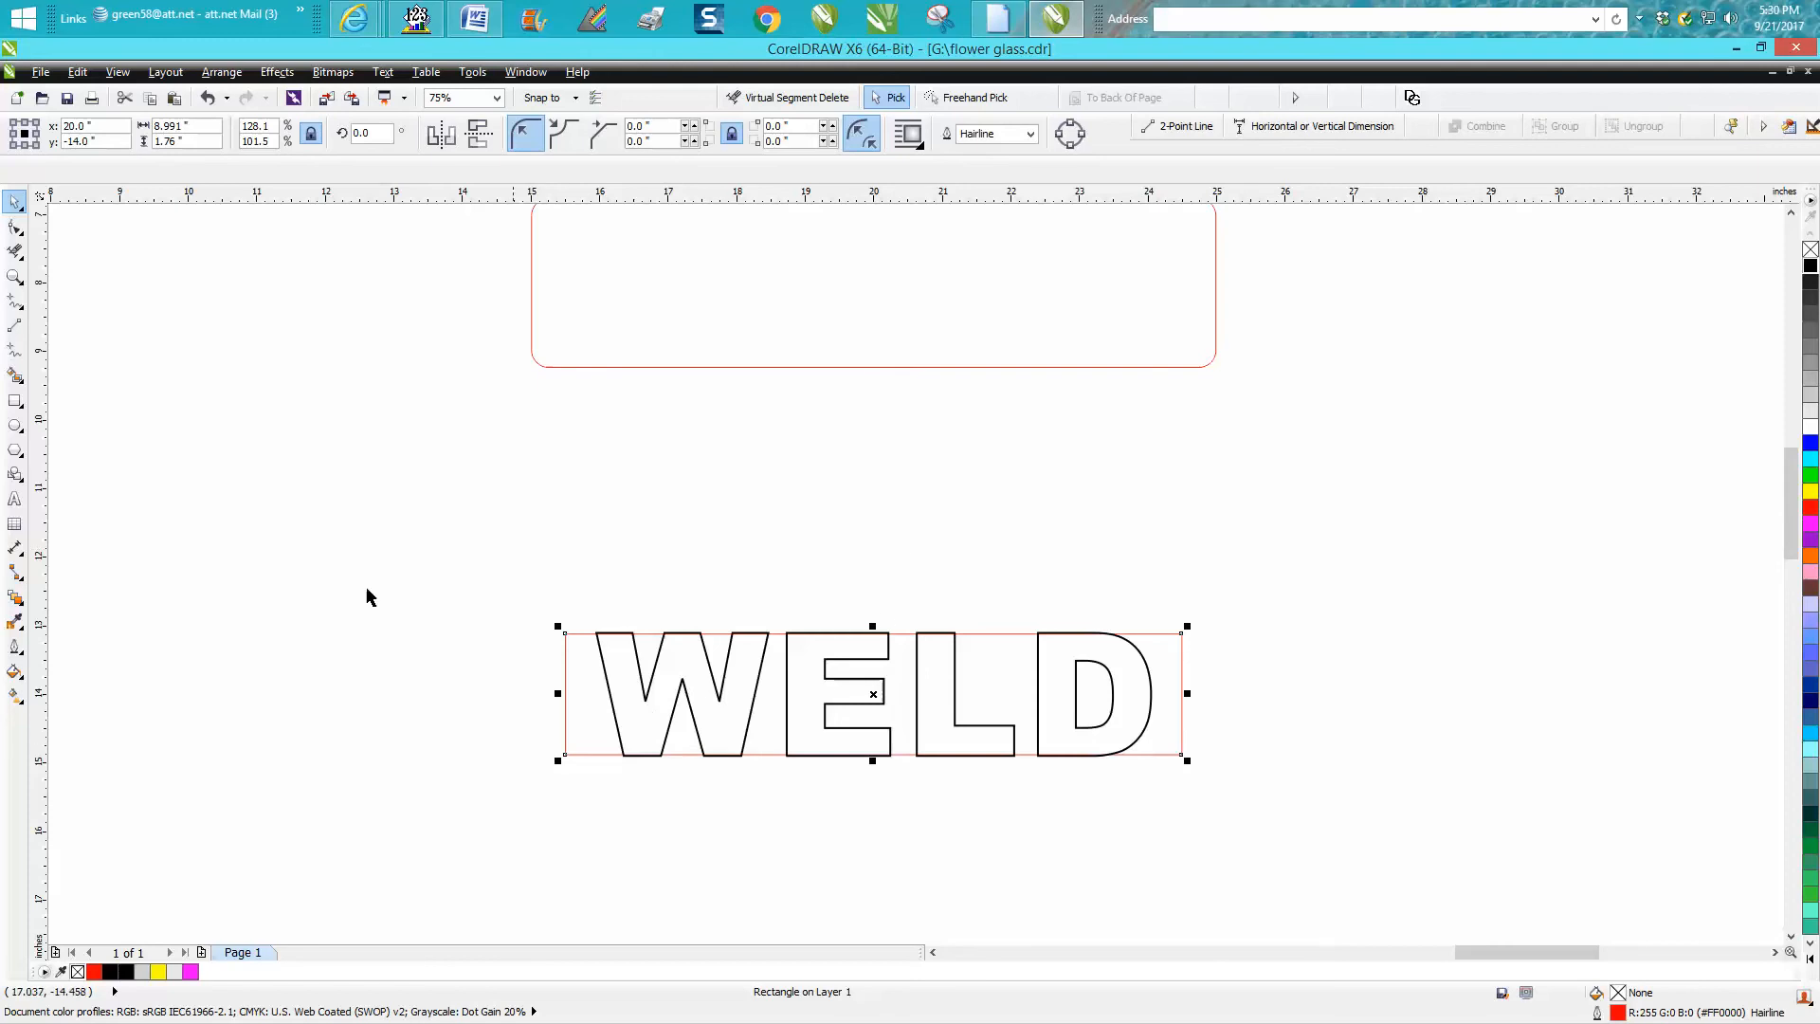
click(17, 277)
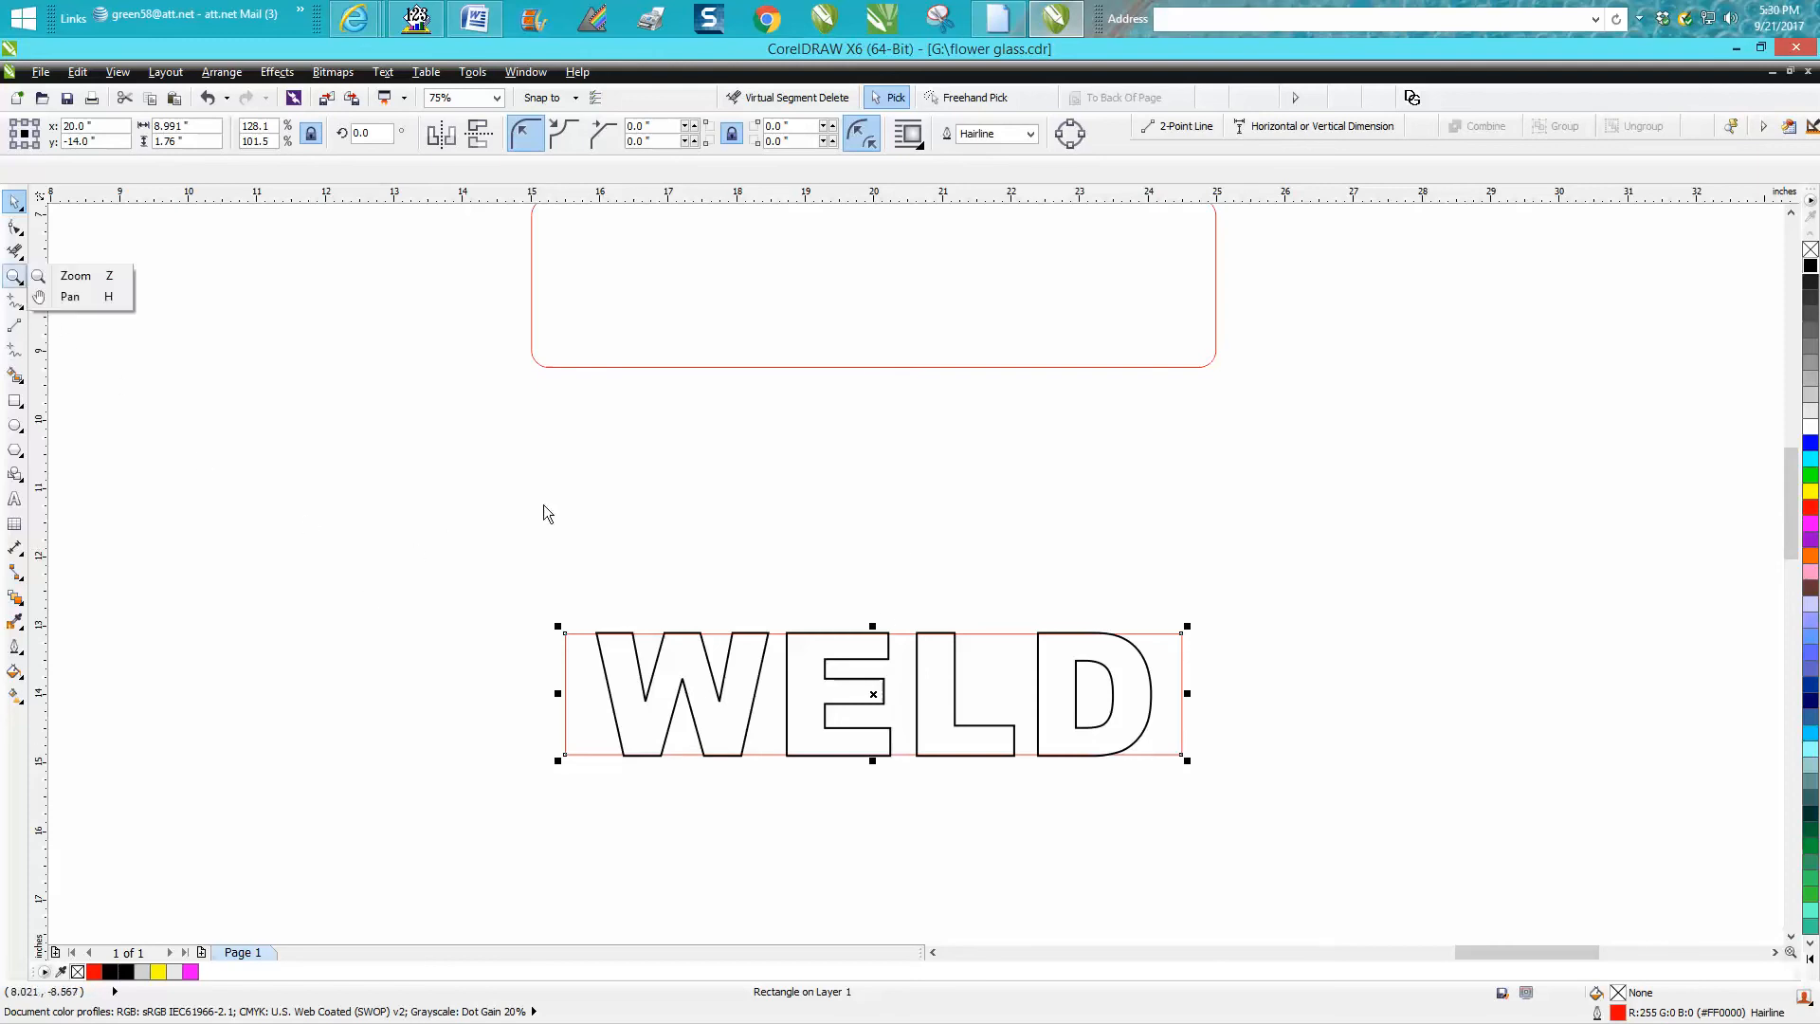
click(17, 275)
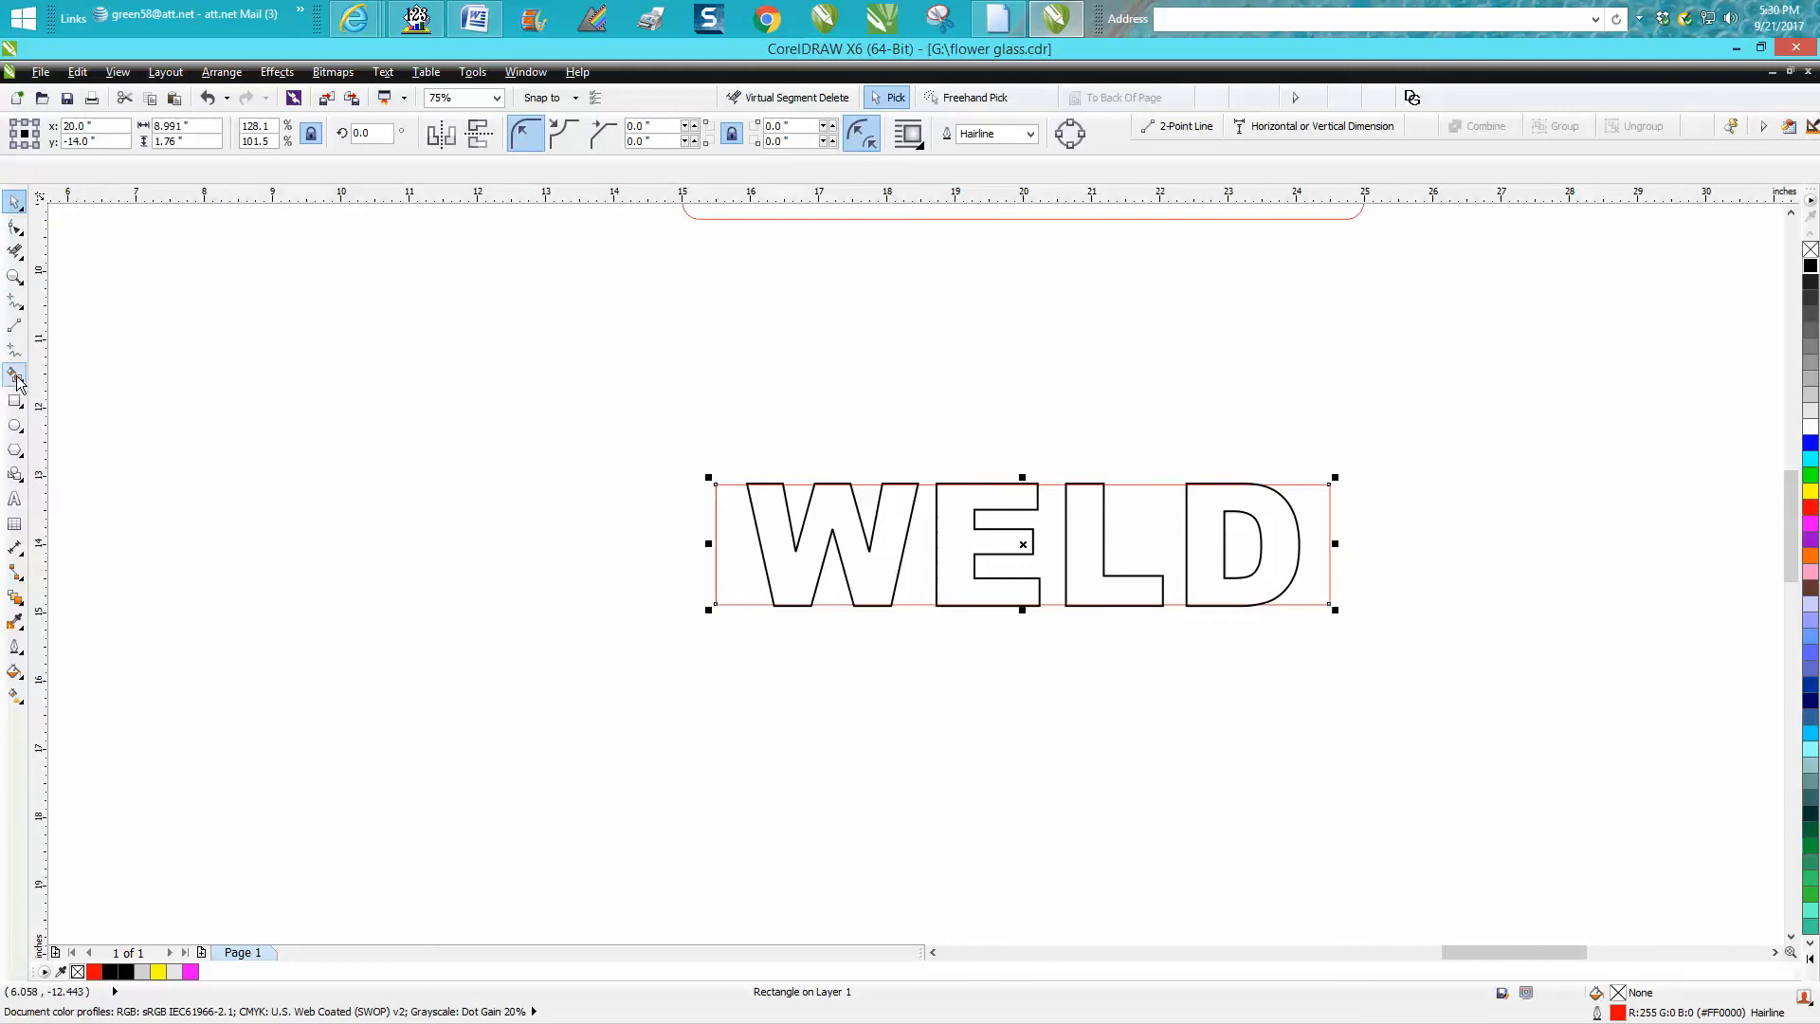
Step: Smart-fill the enclosed areas between the letters and rectangle into new shapes, then reselect
click(17, 374)
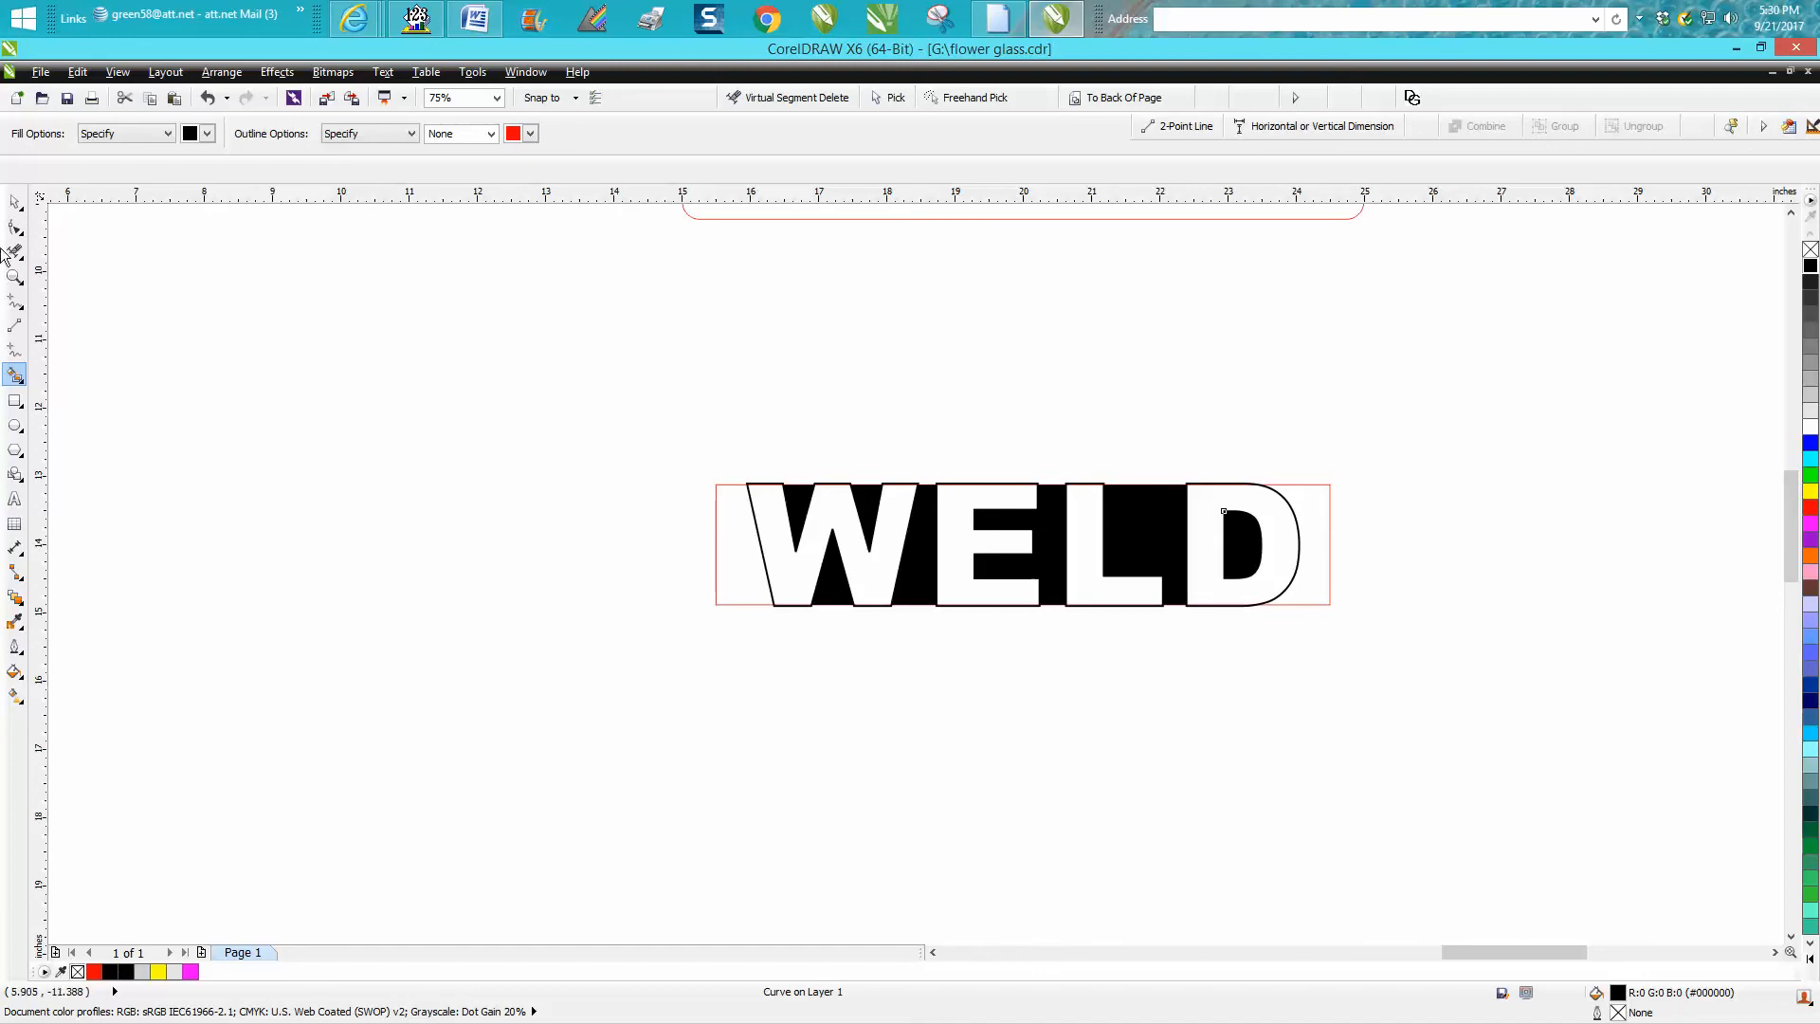
click(17, 201)
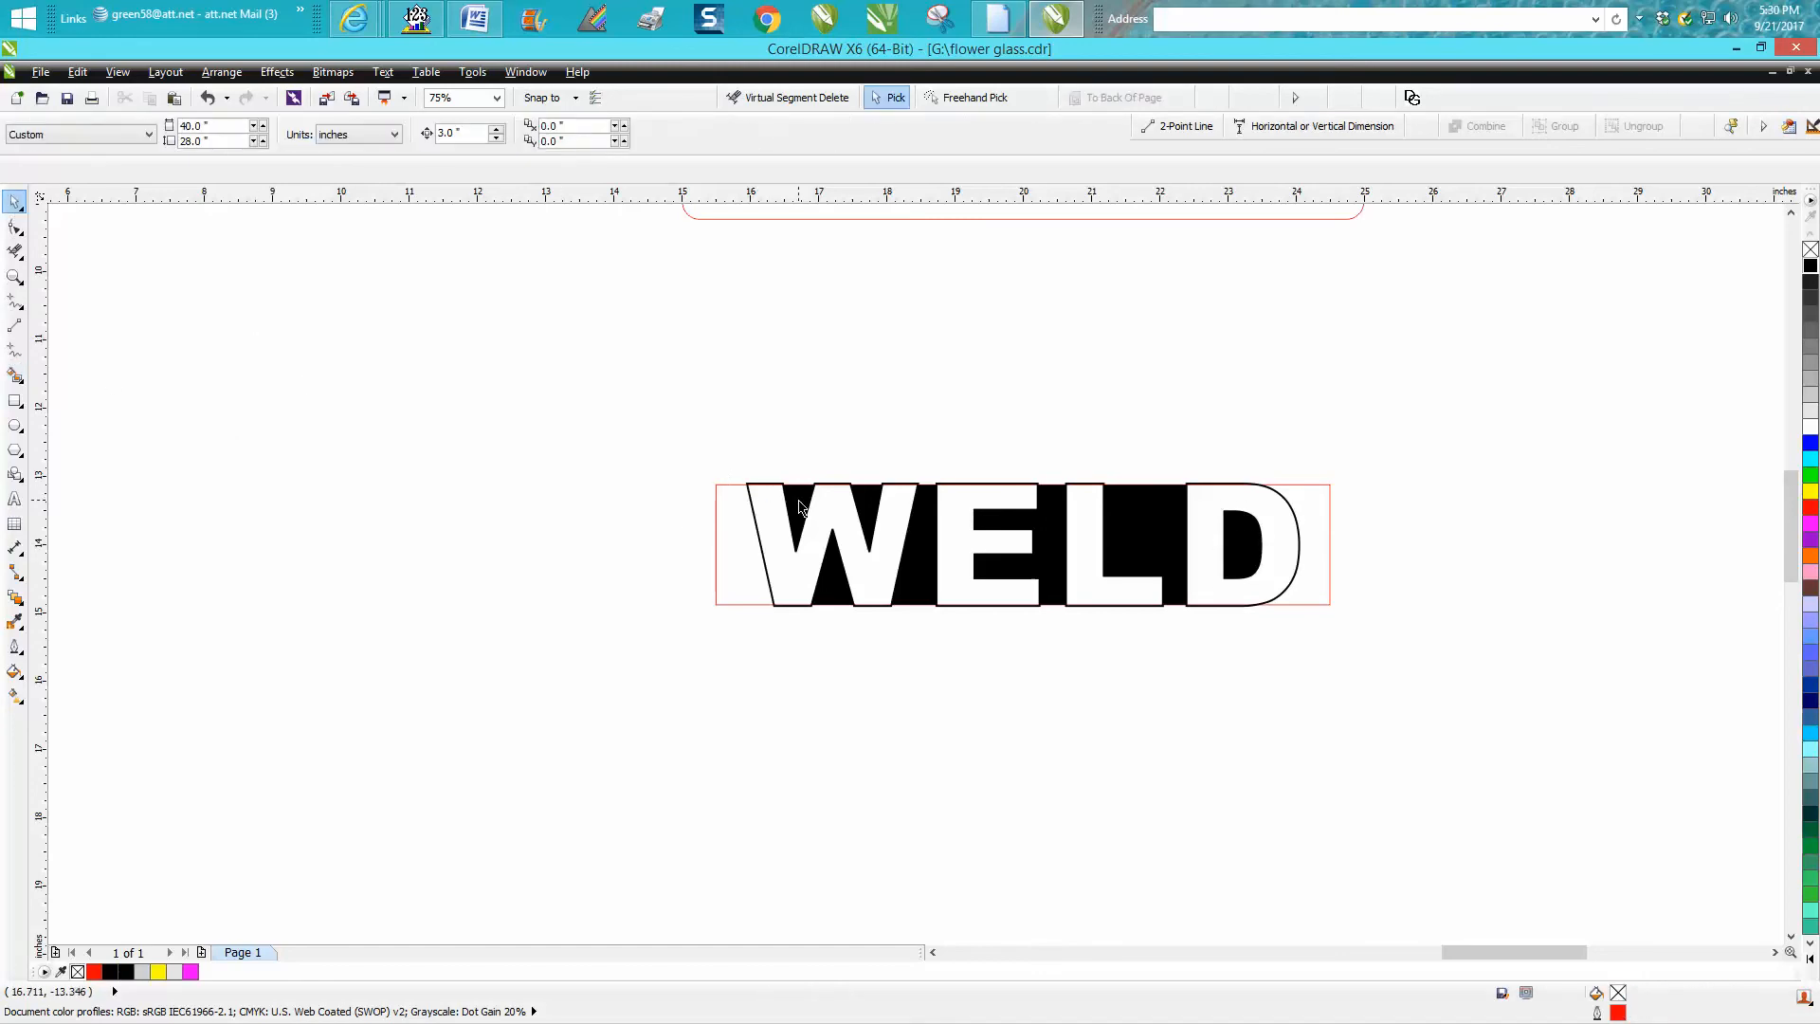
click(799, 546)
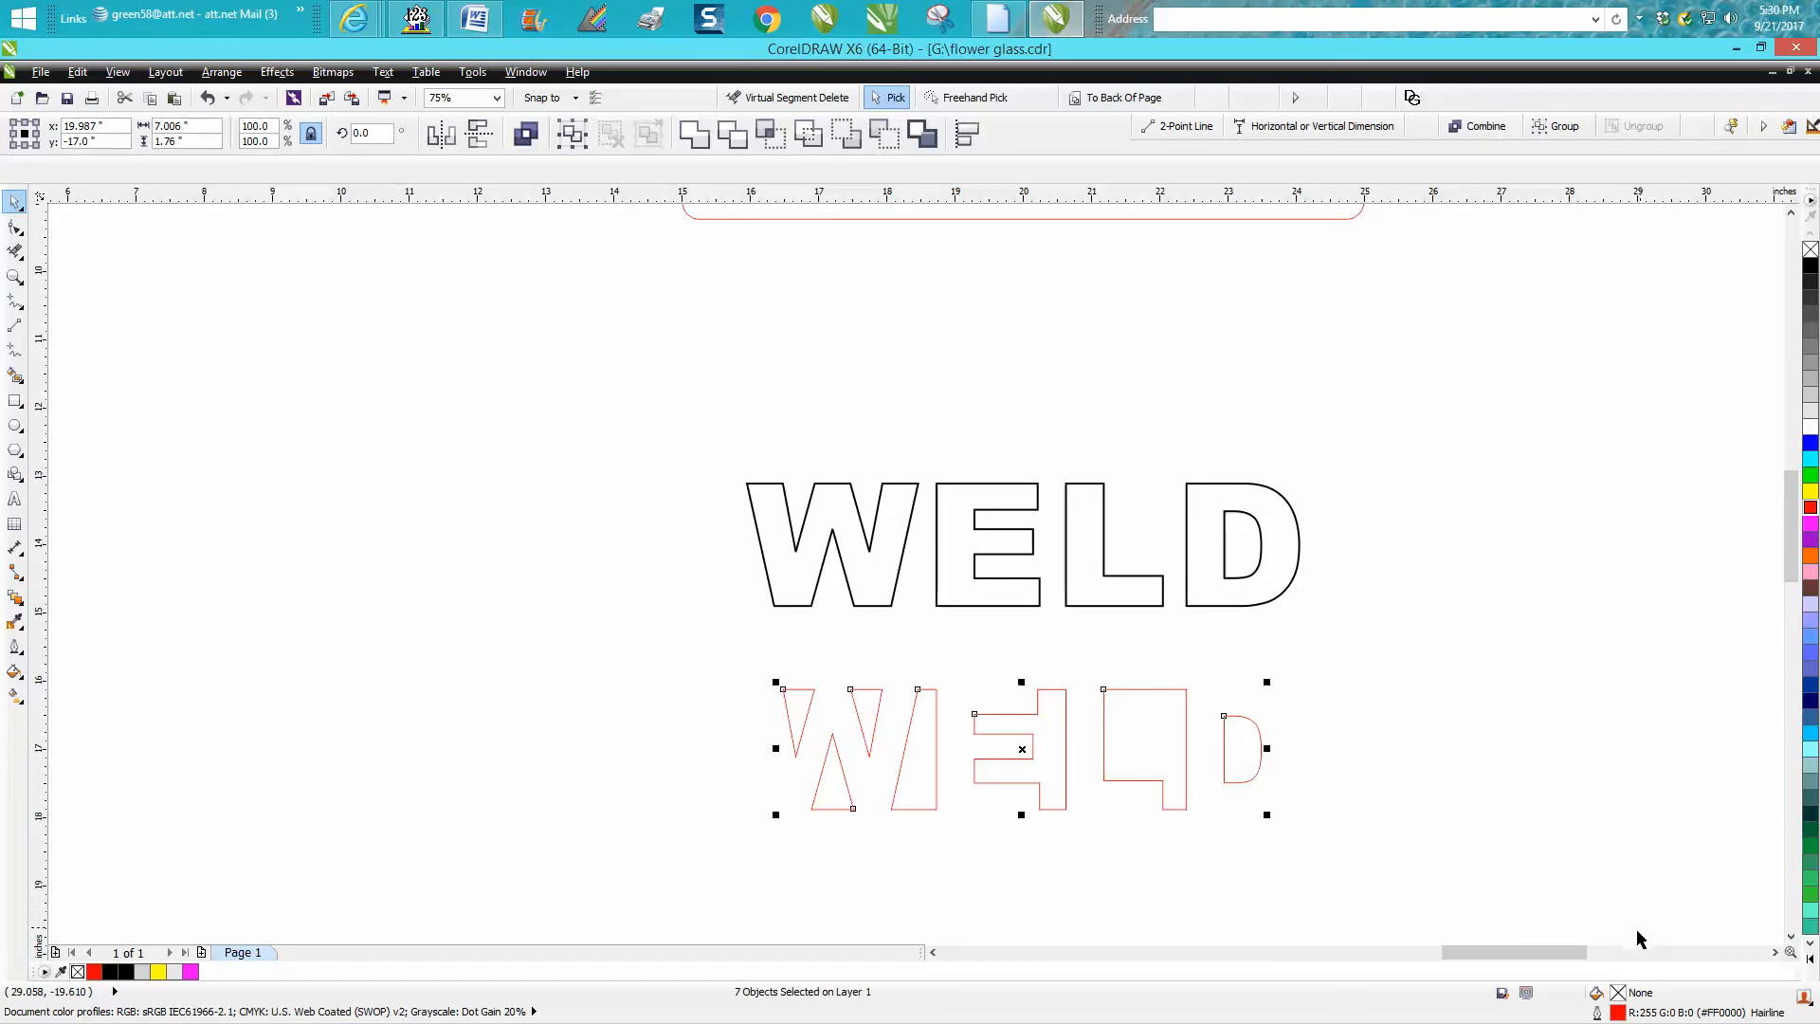
mouse_move(1248, 795)
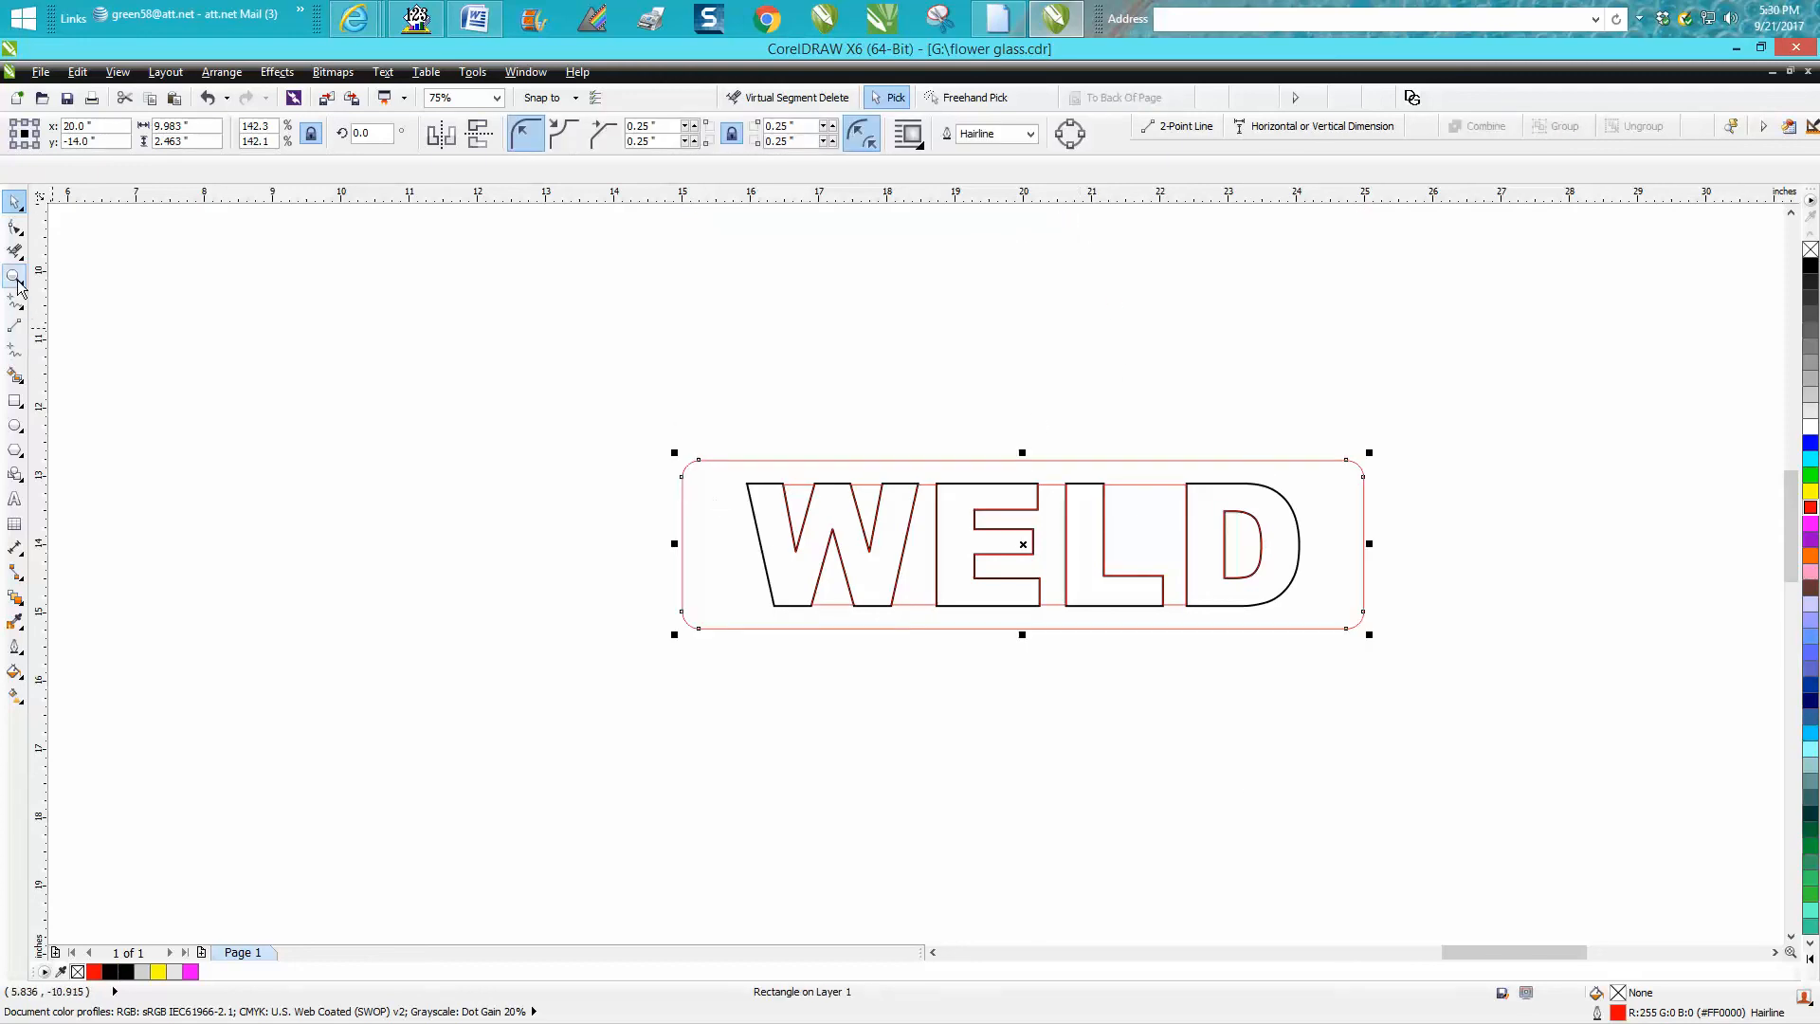
Step: Zoom the view around the rounded red box enclosing the WELD letters
click(17, 277)
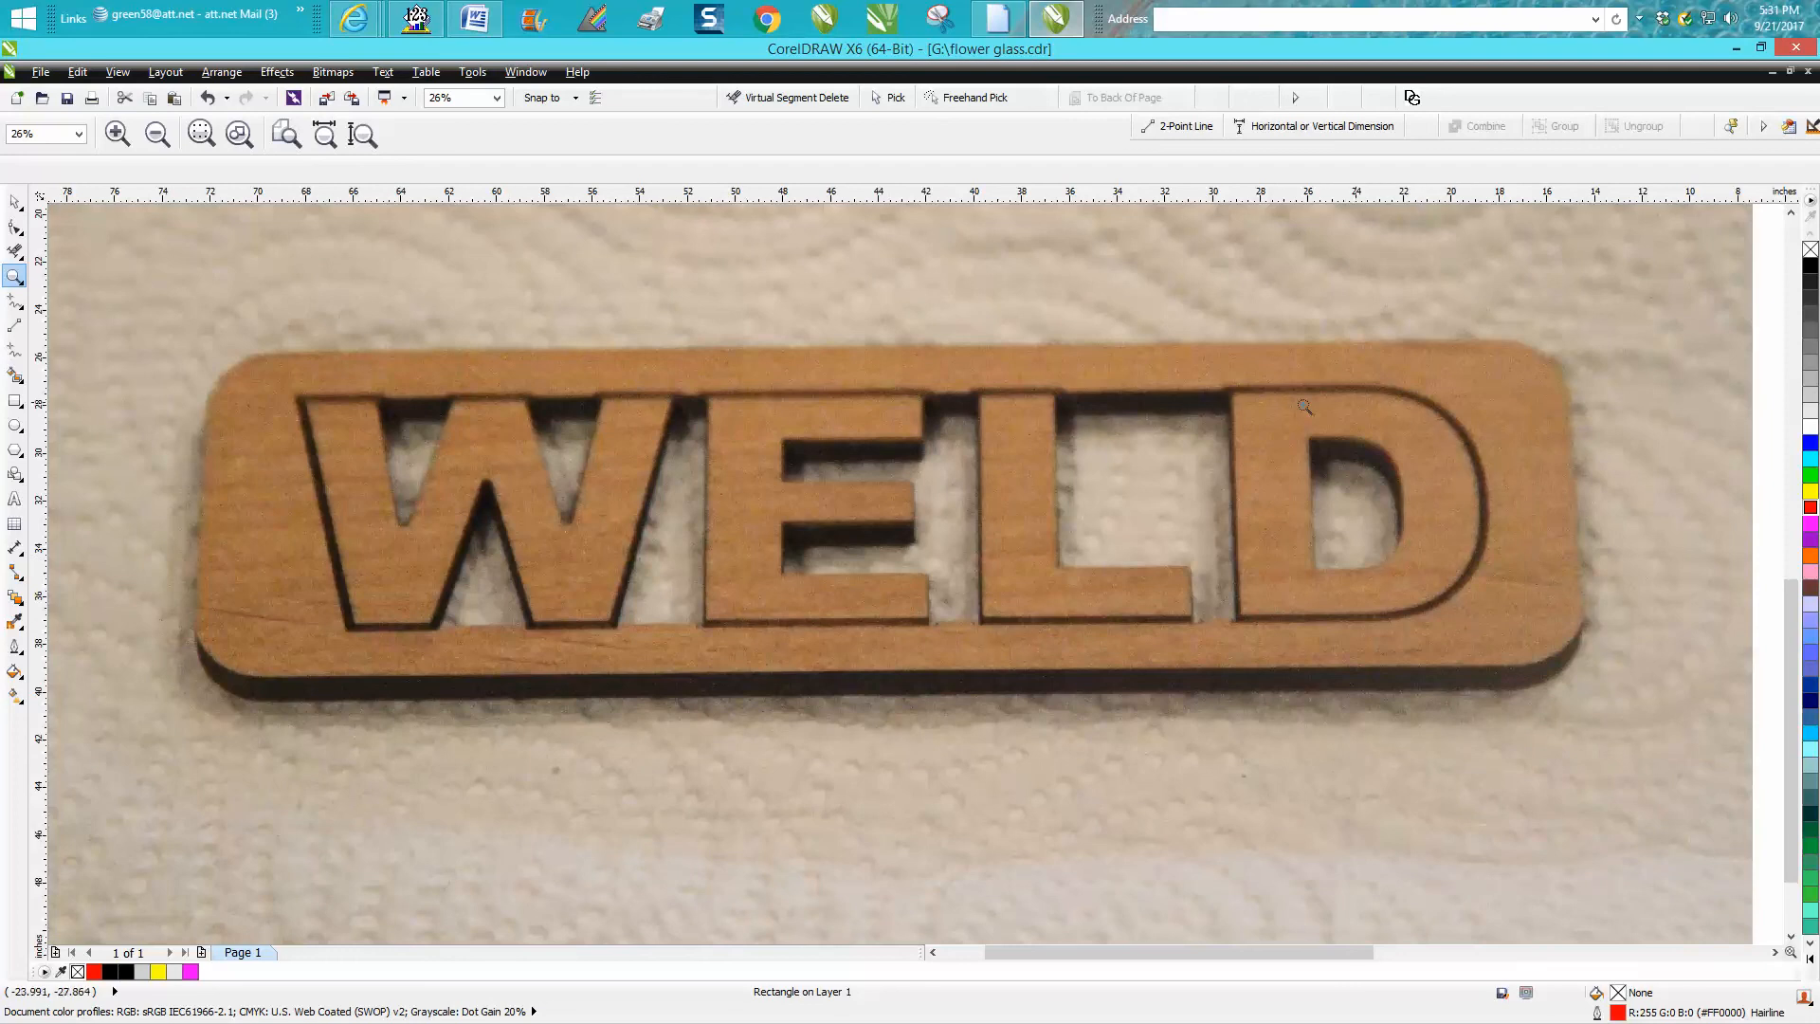
mouse_move(1001, 389)
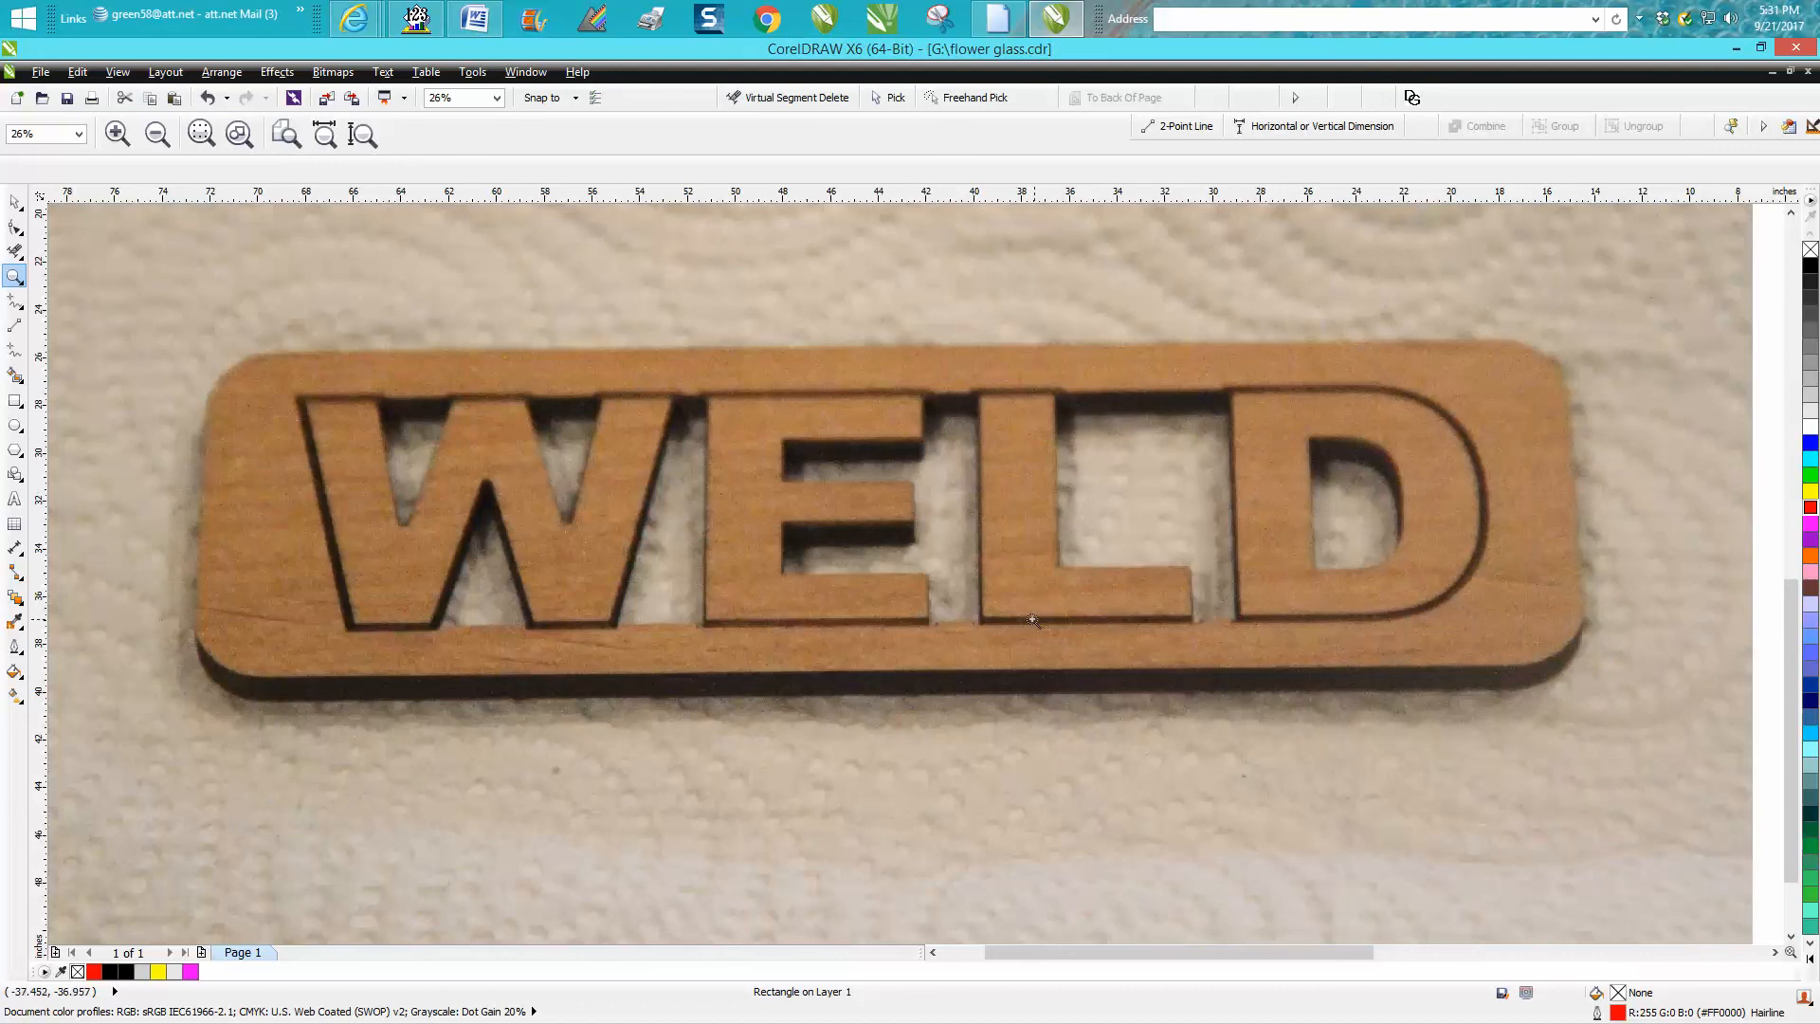
mouse_move(1016, 454)
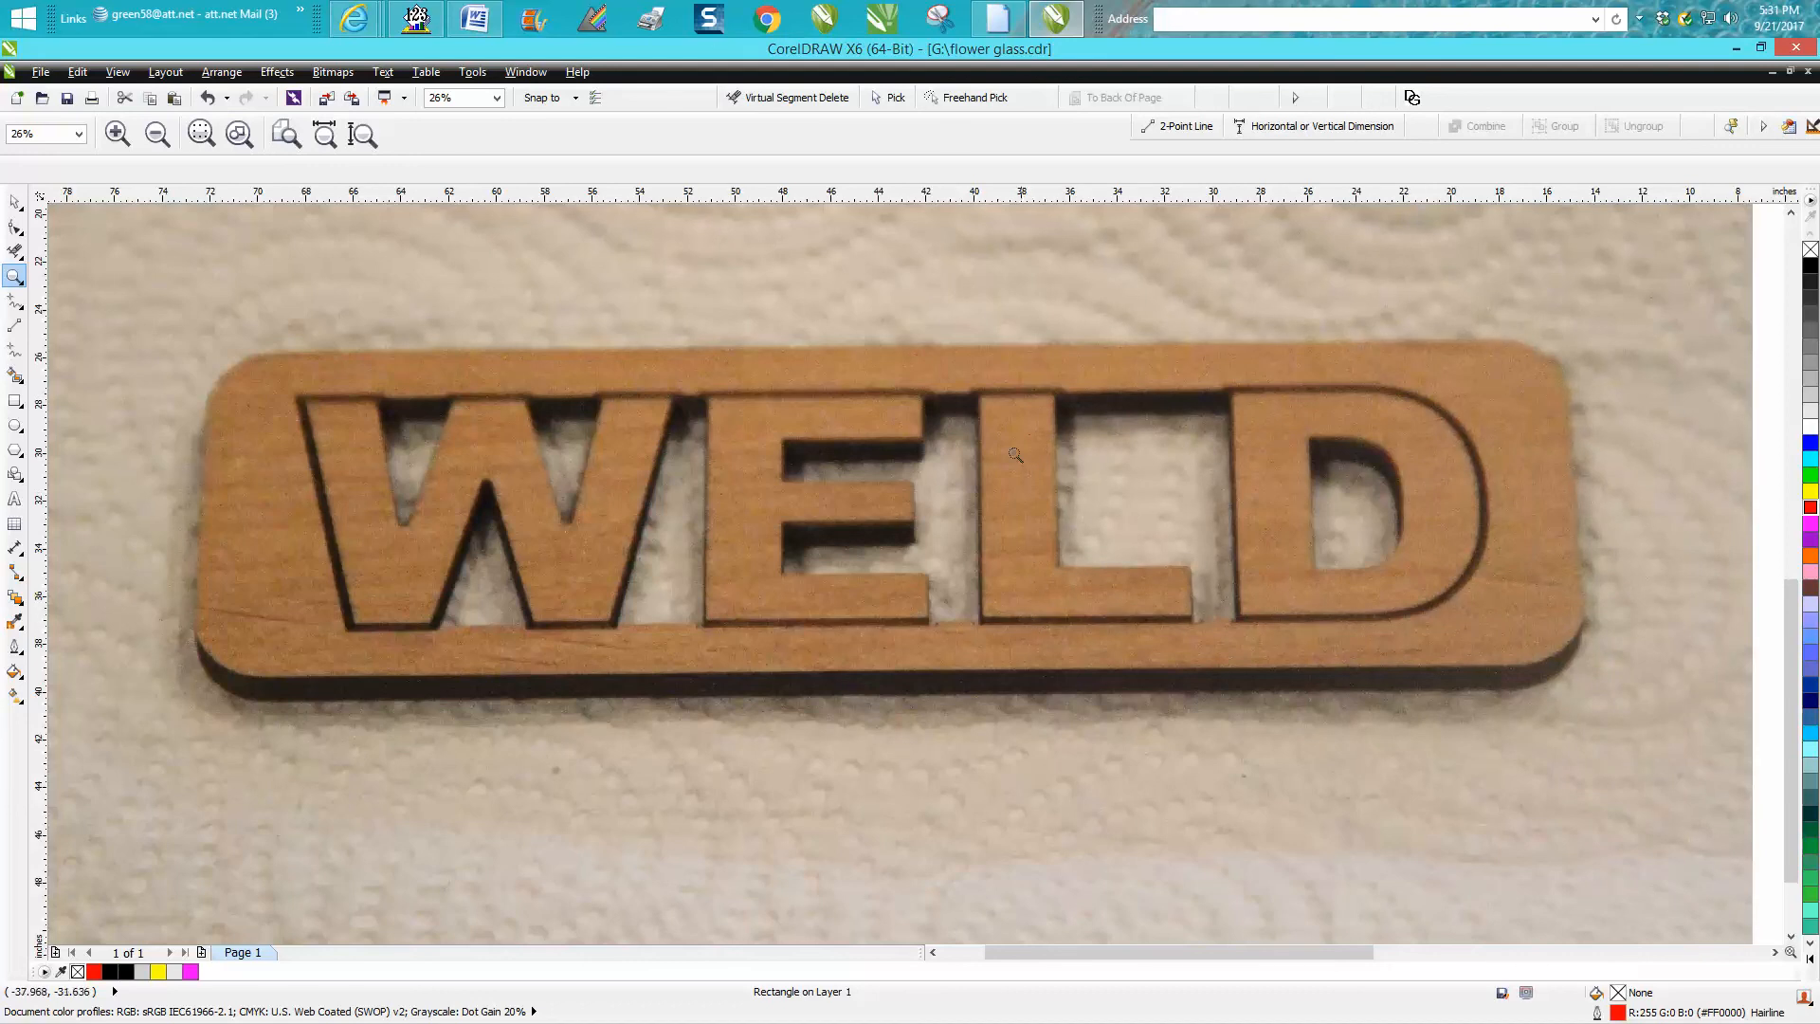
mouse_move(1160, 474)
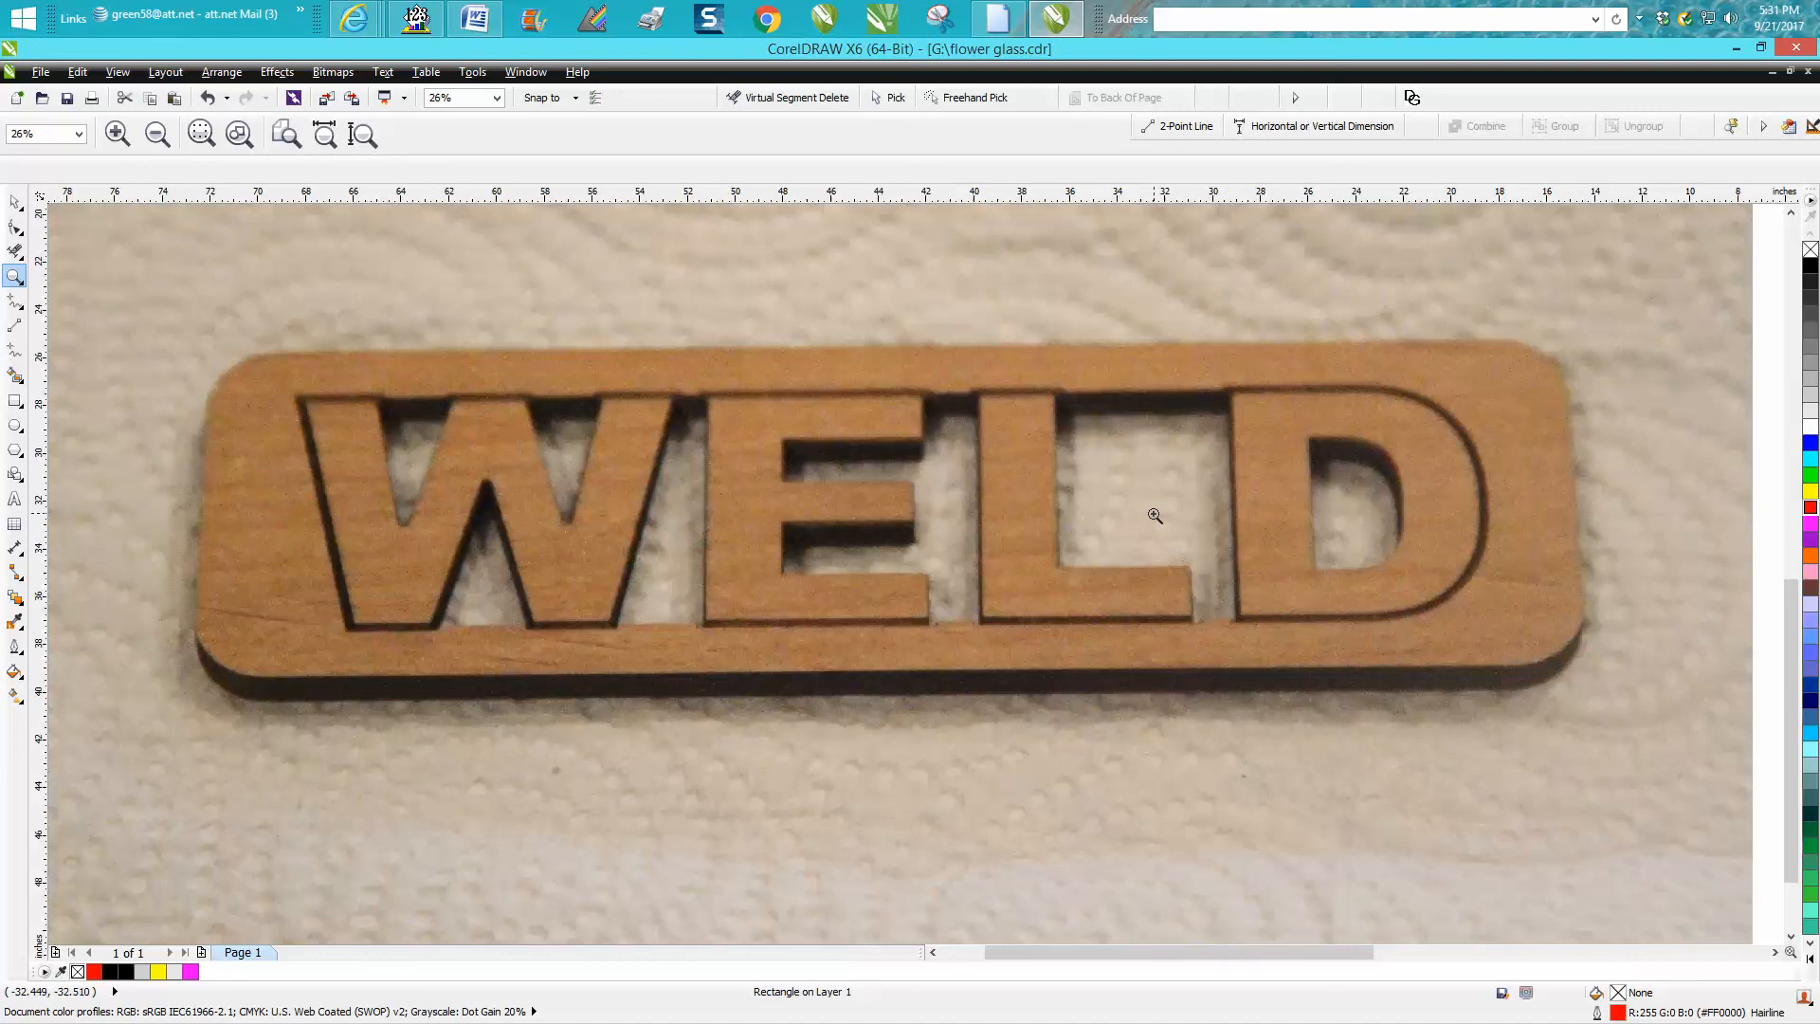
mouse_move(1022, 516)
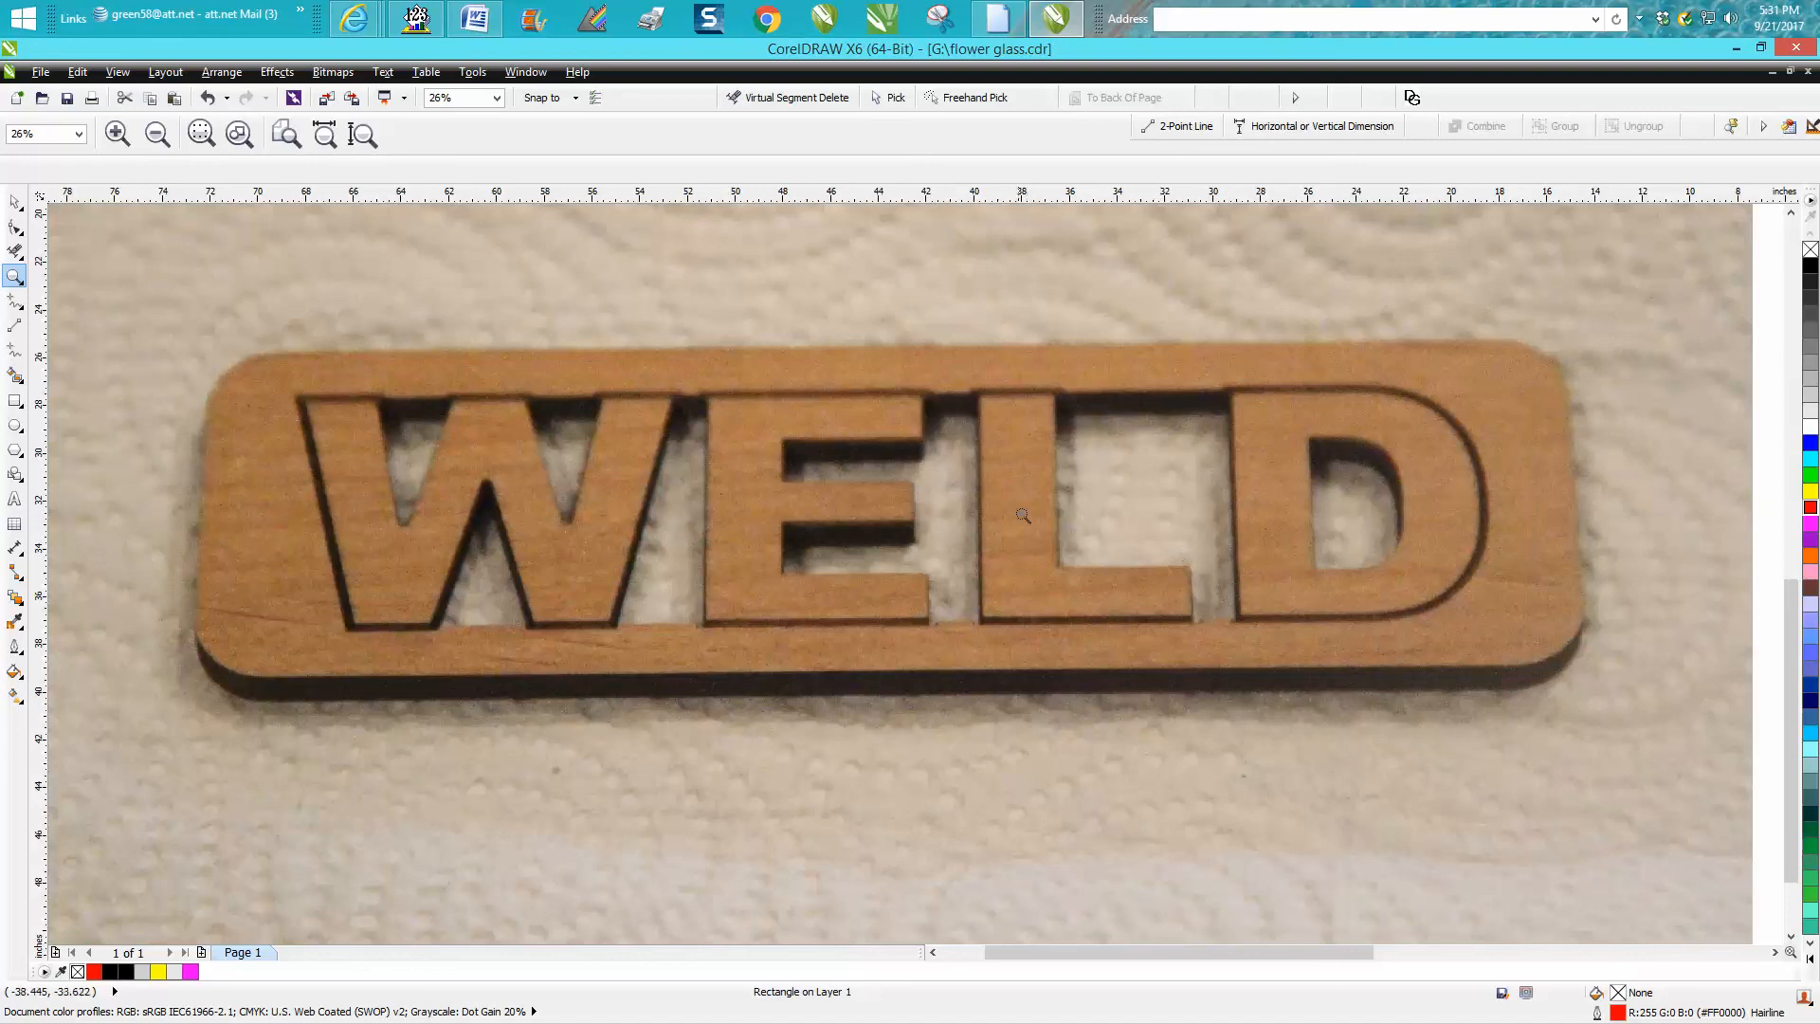
click(158, 132)
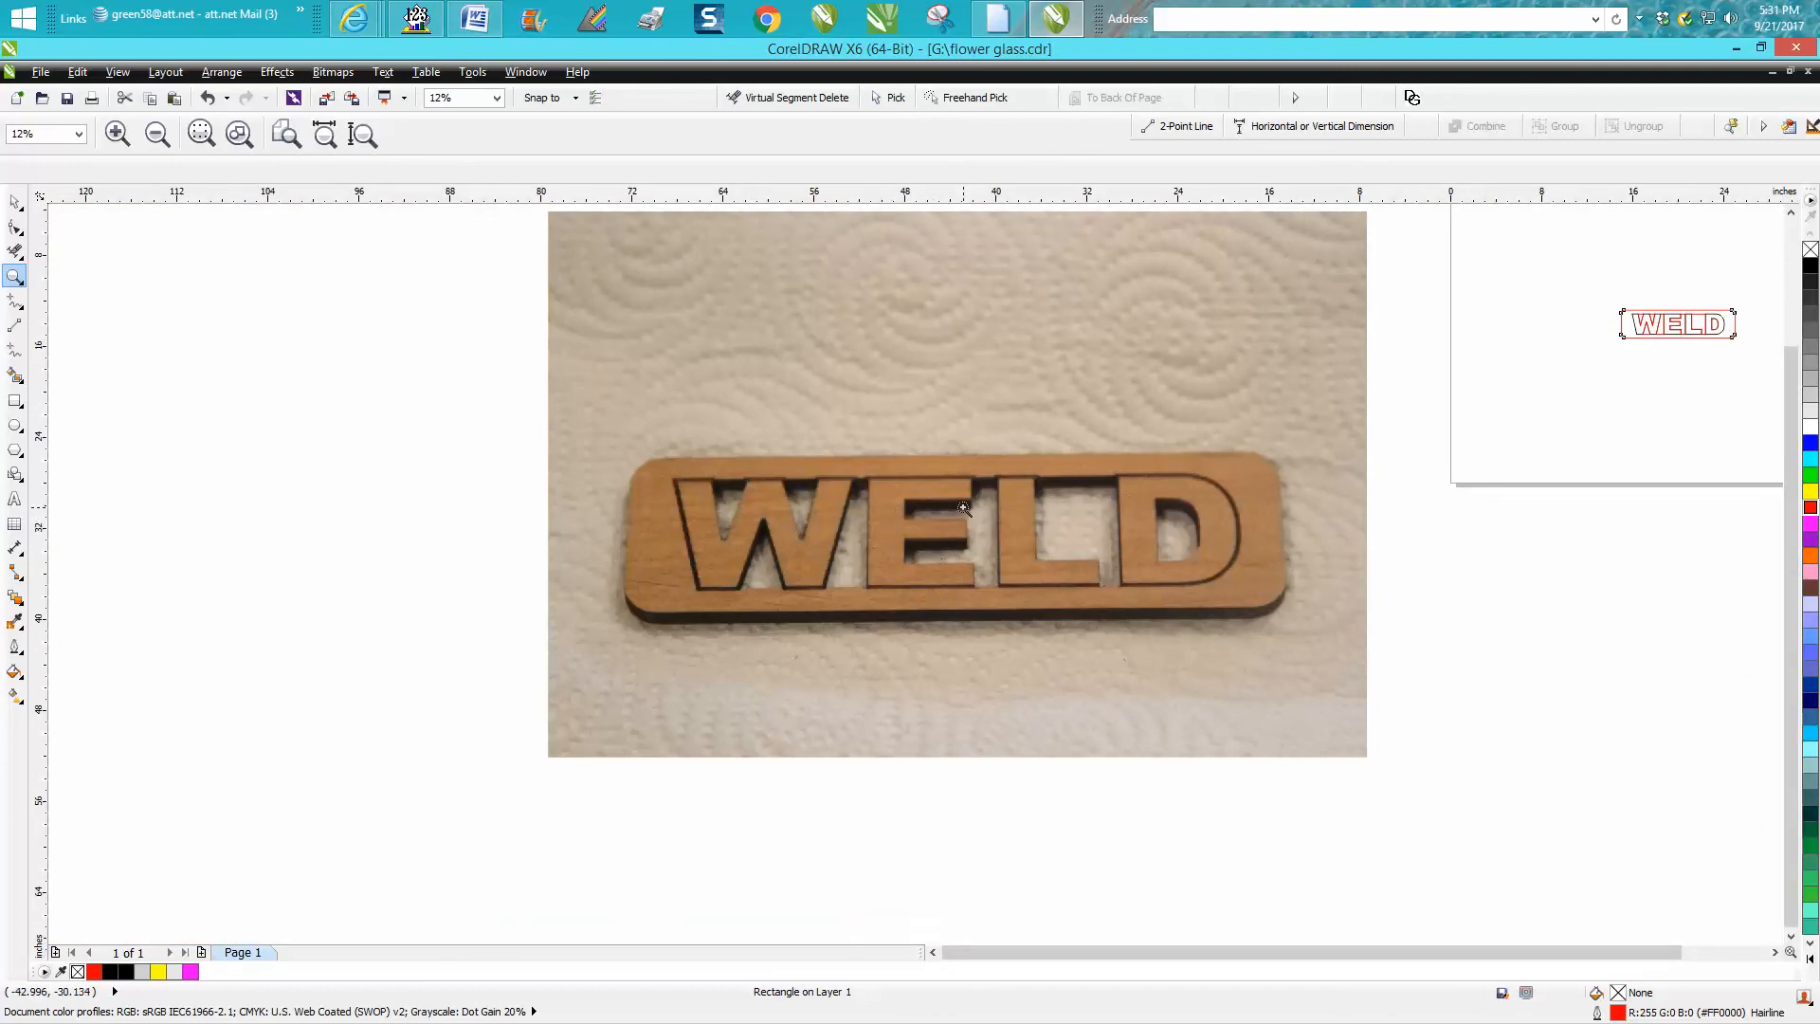
mouse_move(540, 419)
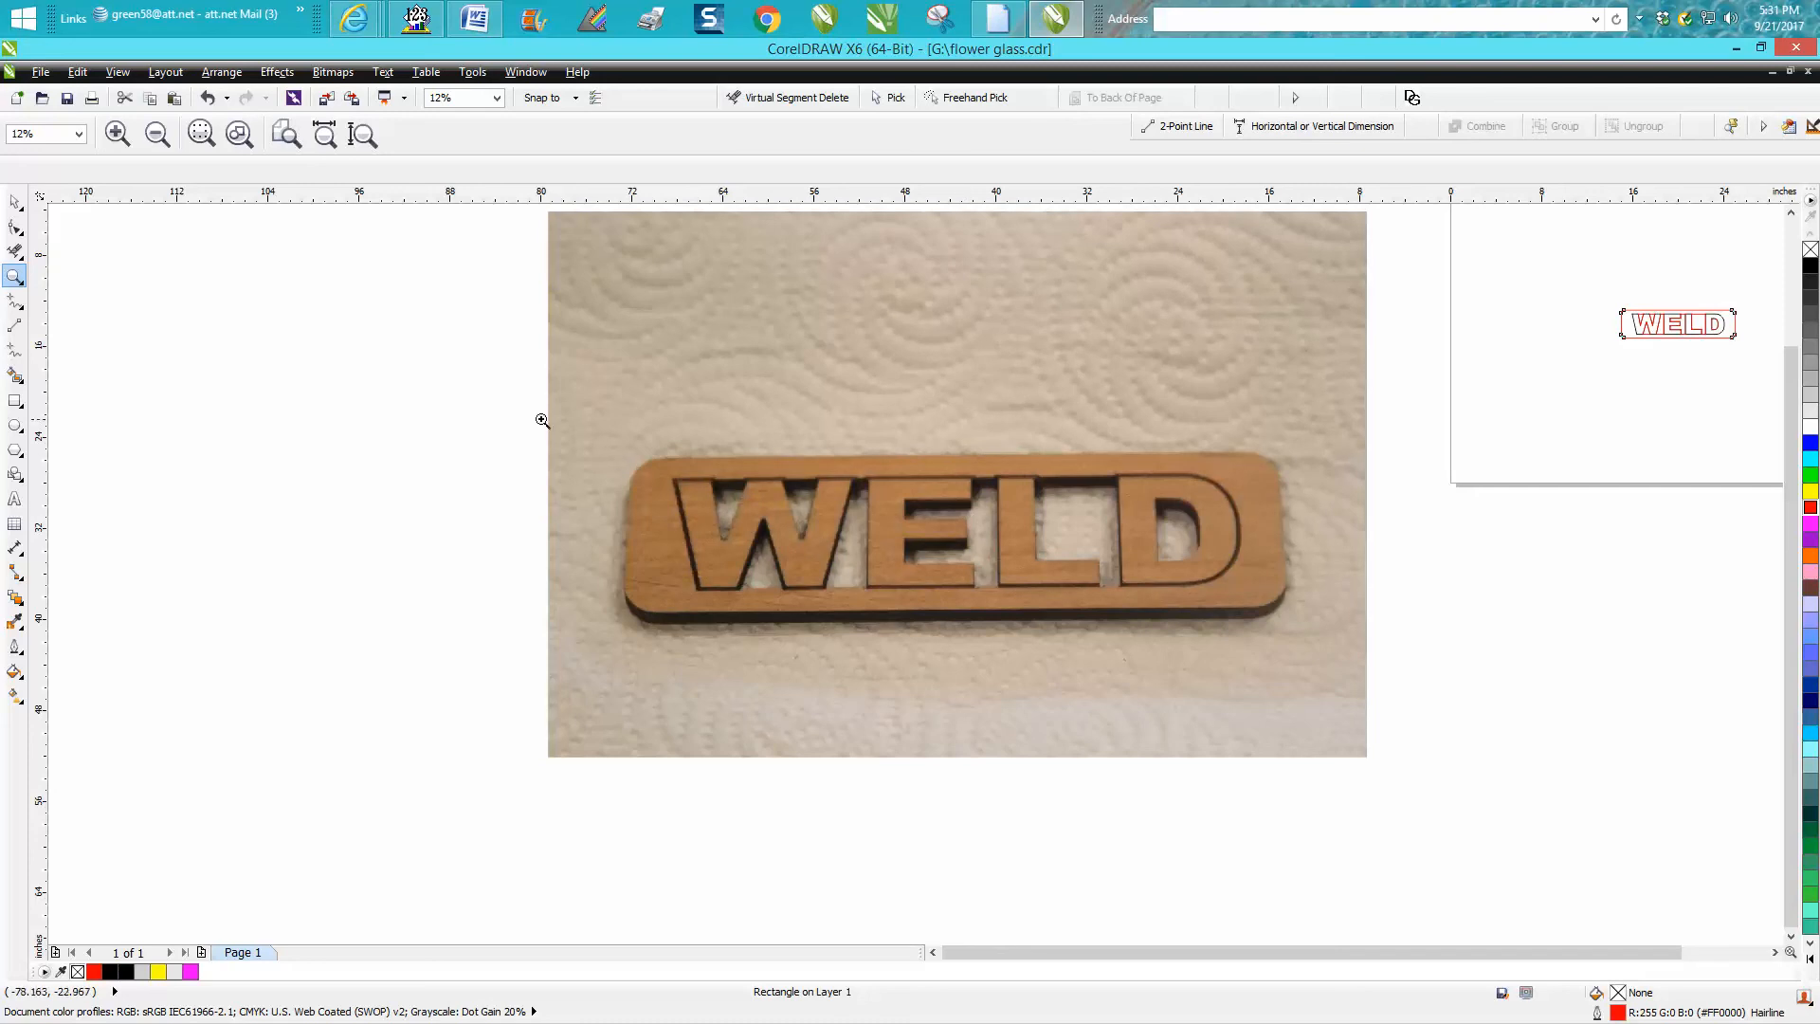